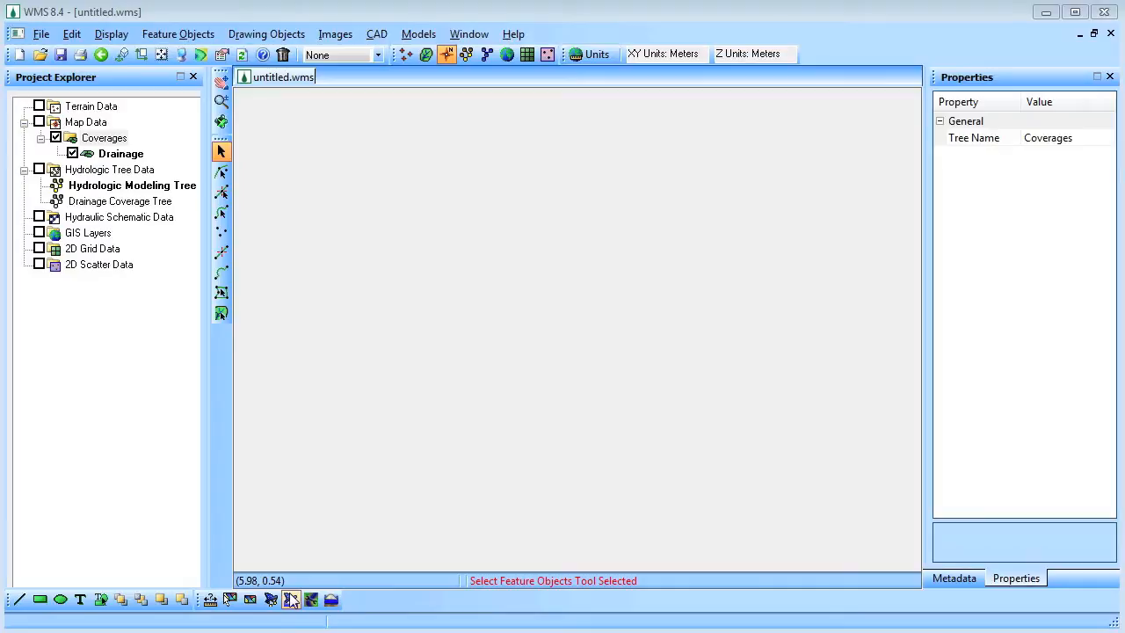
Start the Hydrologic Modeling Wizard and save the project as RockCreek.wms, overwriting the existing file
click(270, 599)
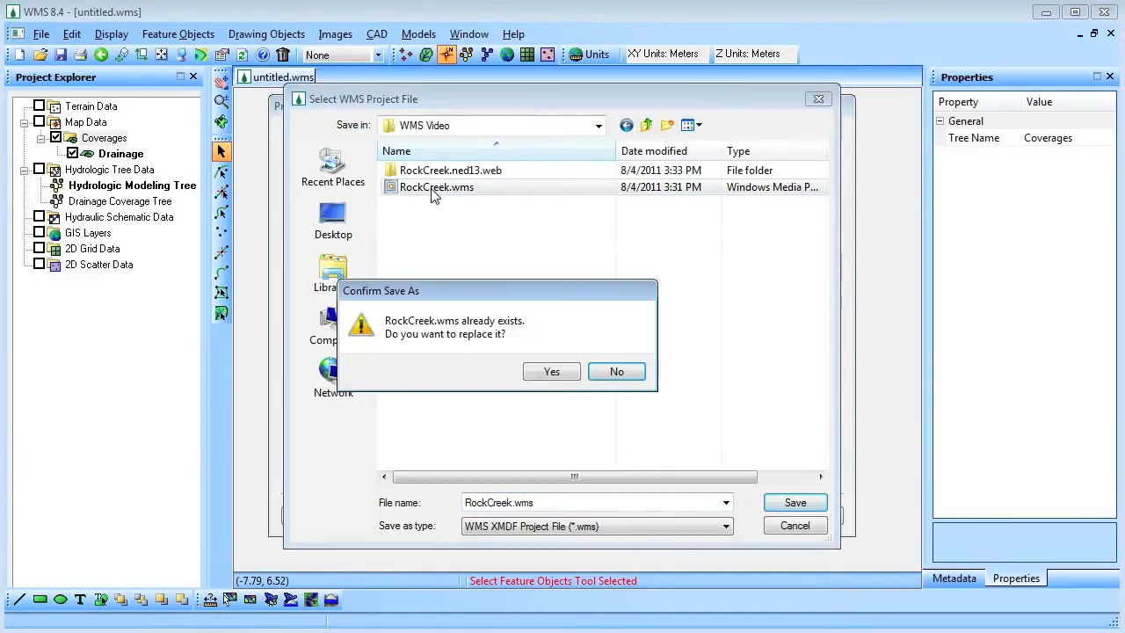
click(552, 371)
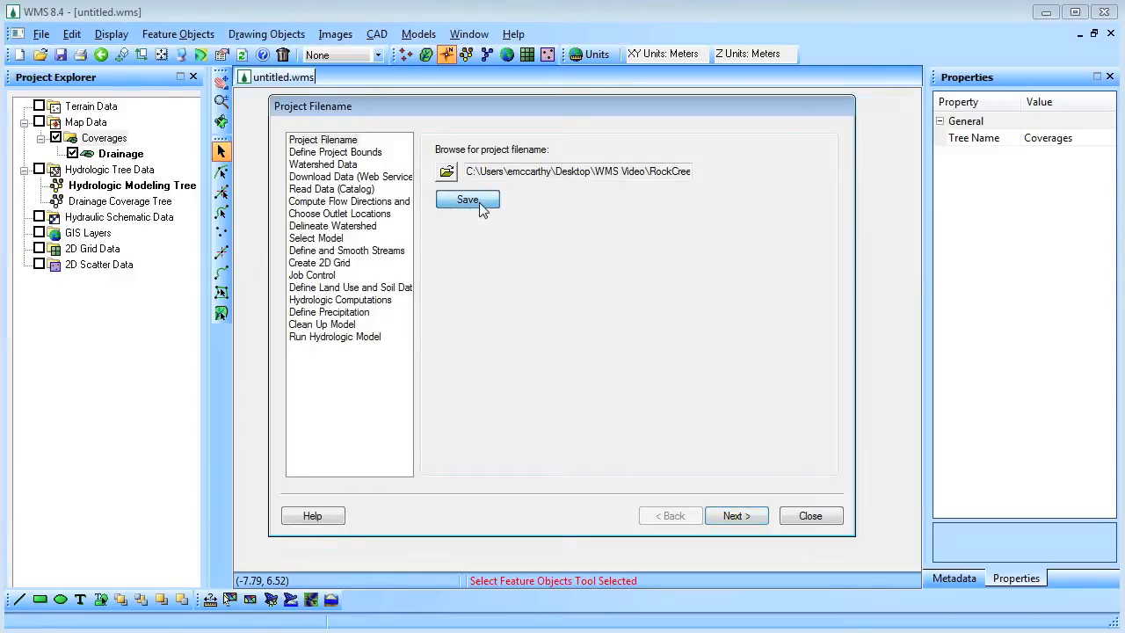
Locate the mountains east of Provo on aerial imagery and accept that area as the project bounds
click(467, 201)
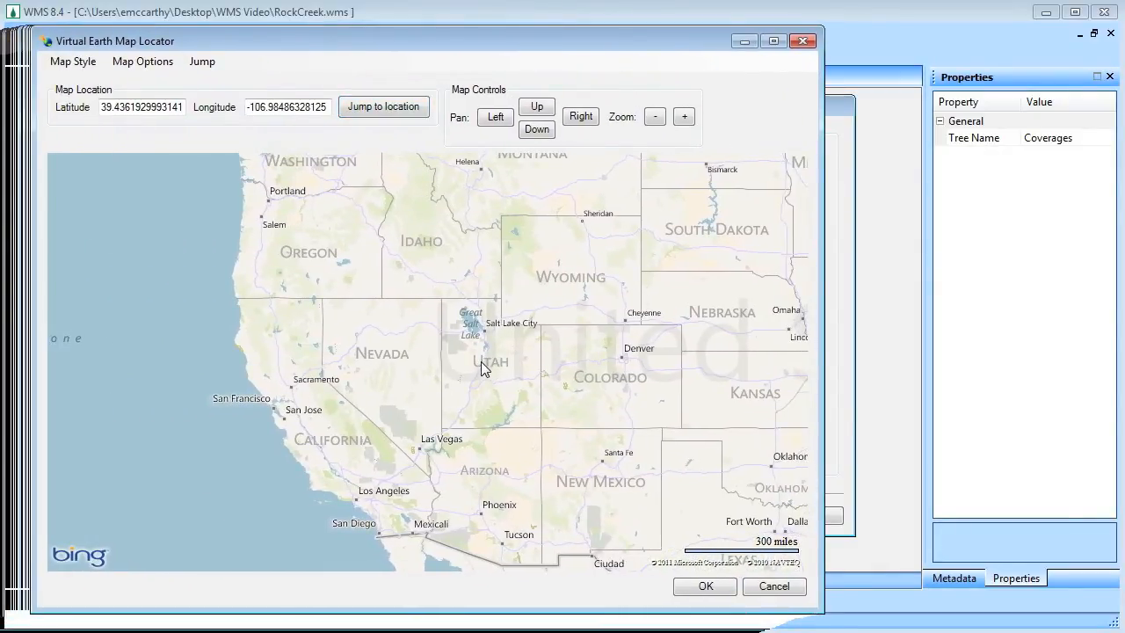
click(684, 115)
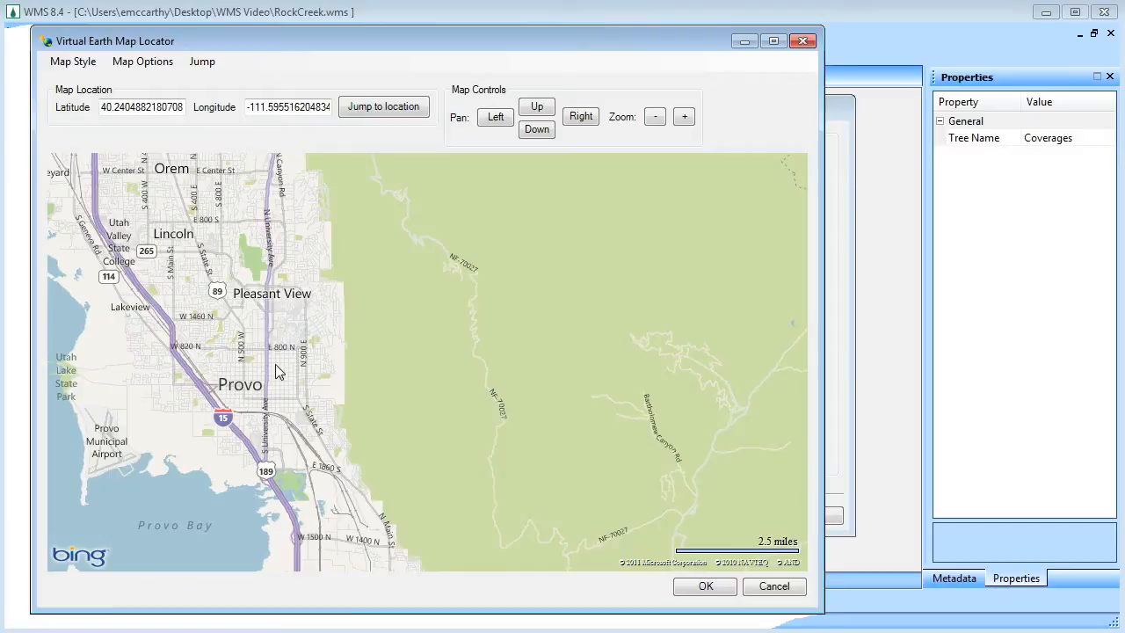
click(684, 116)
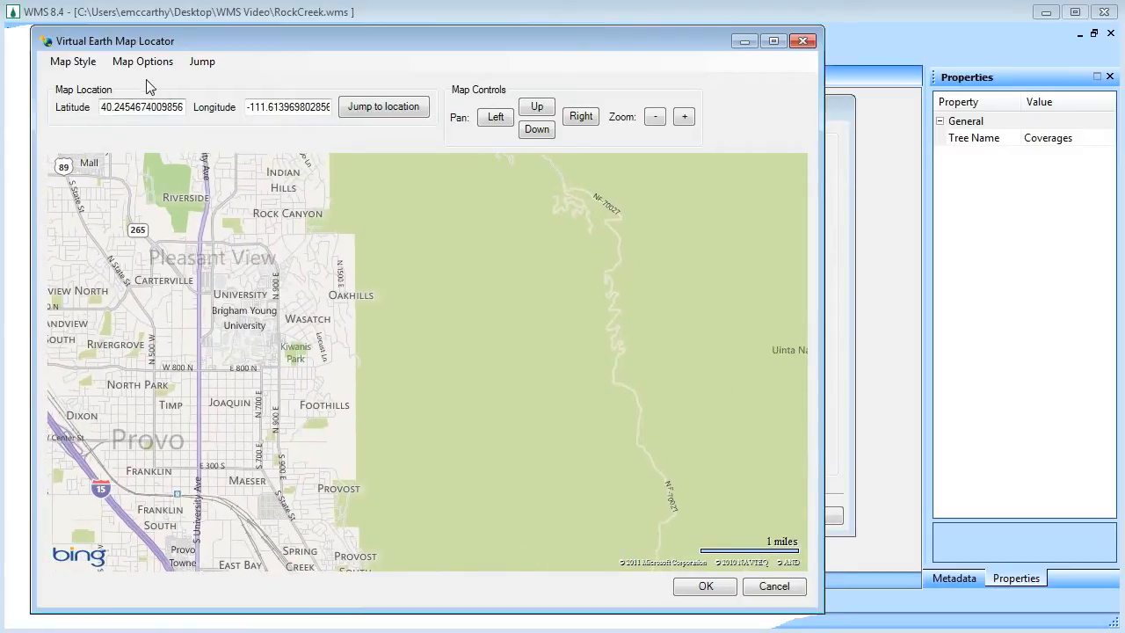
click(72, 60)
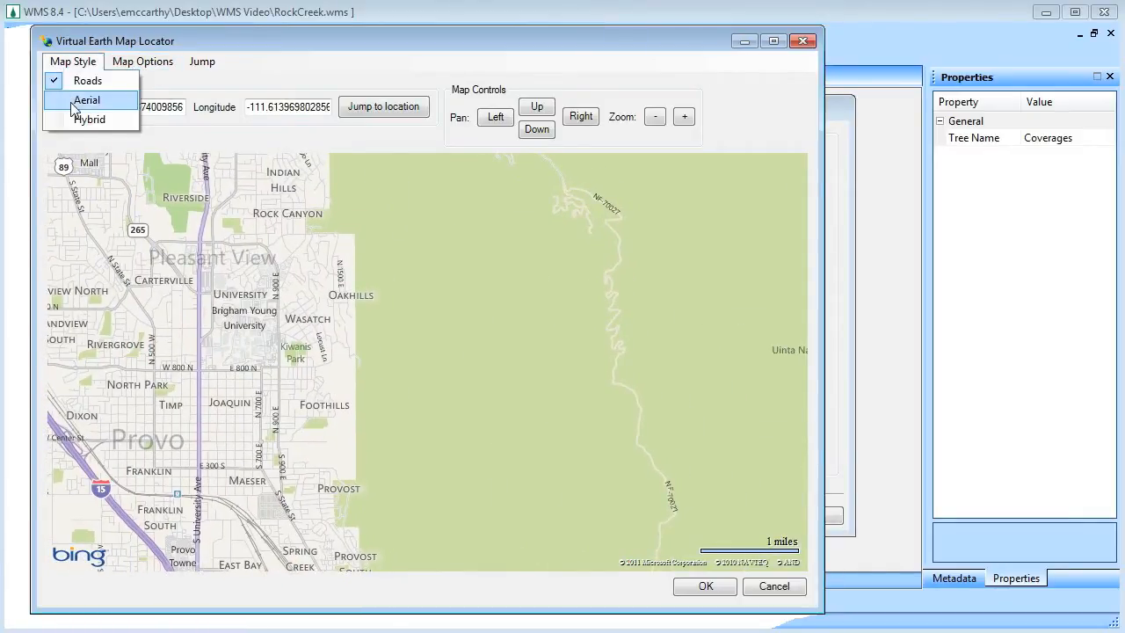
click(86, 97)
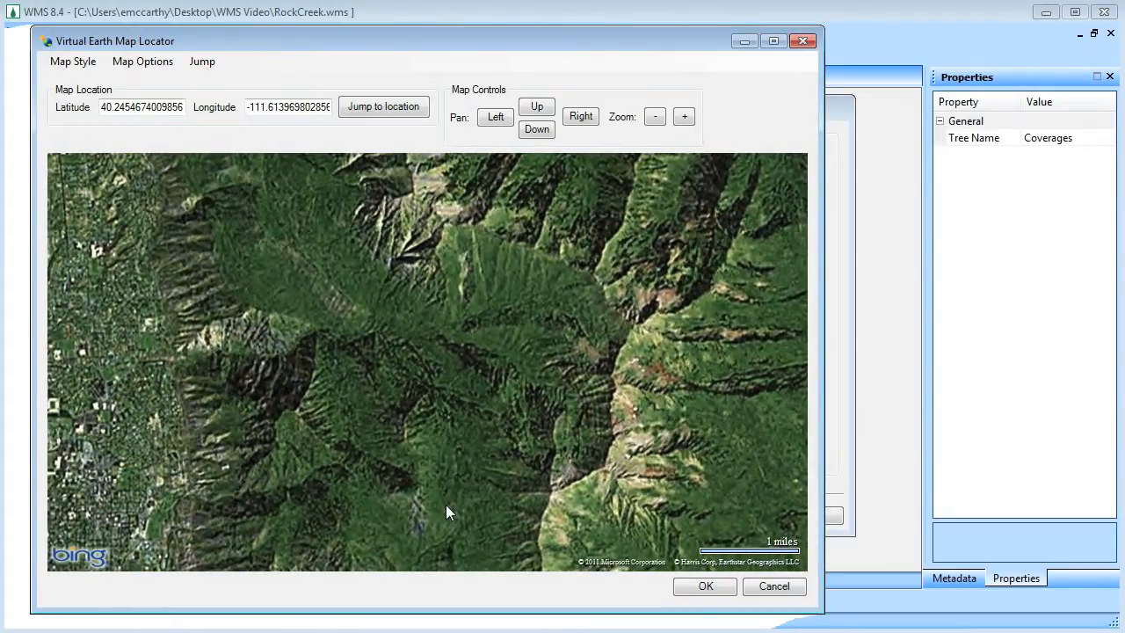
click(705, 587)
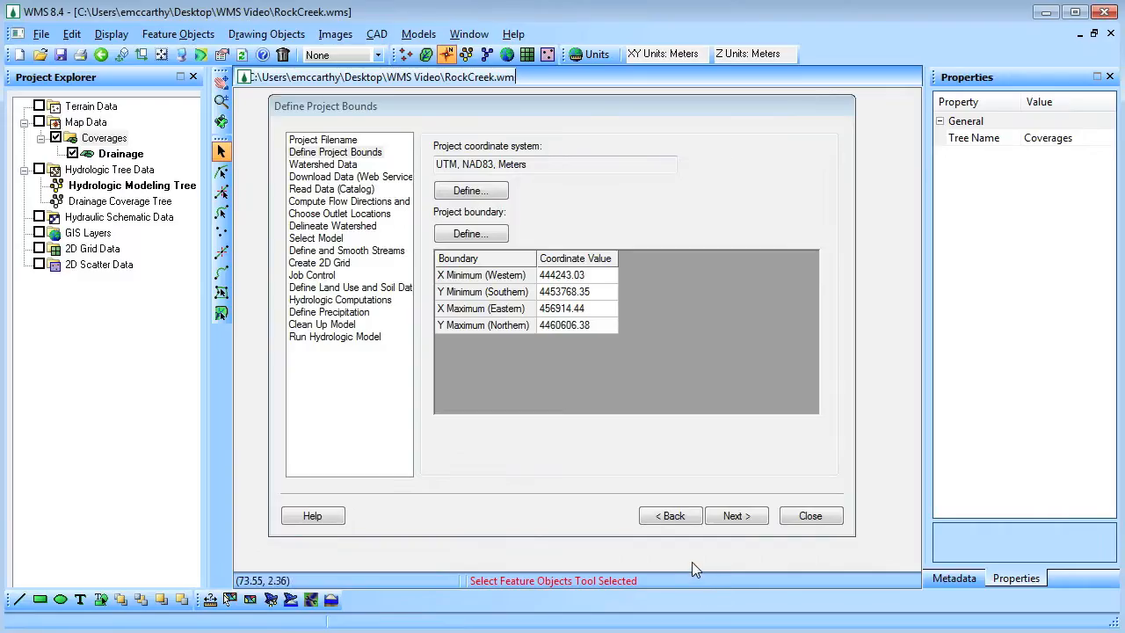
Download NED elevation data and a 16m TerraServer topo map from the web and import the grid
click(737, 515)
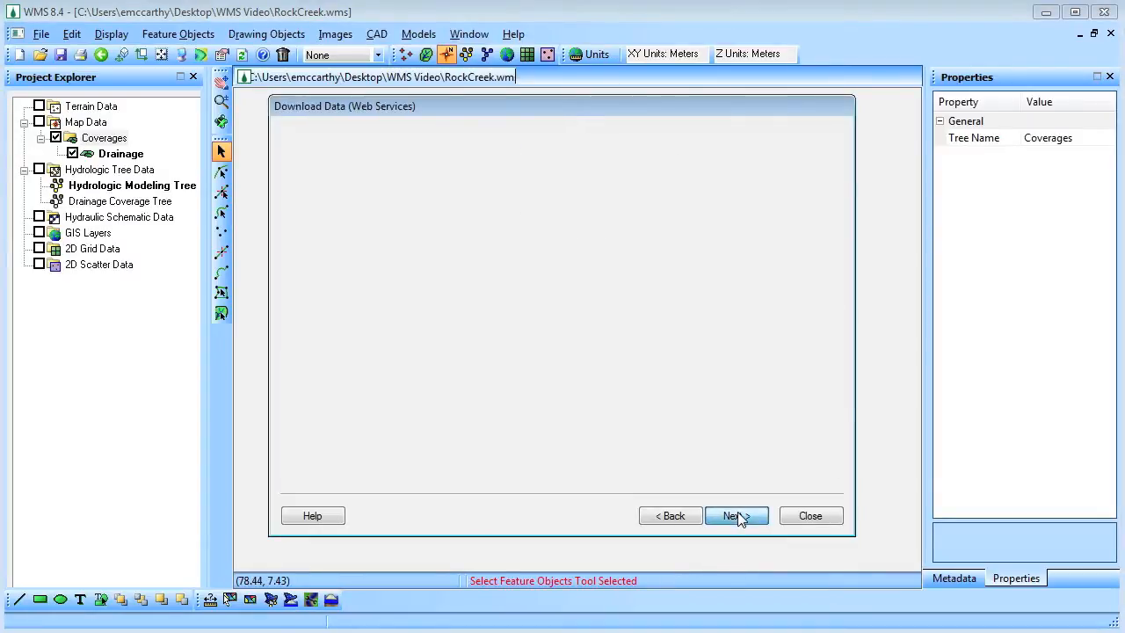
click(736, 515)
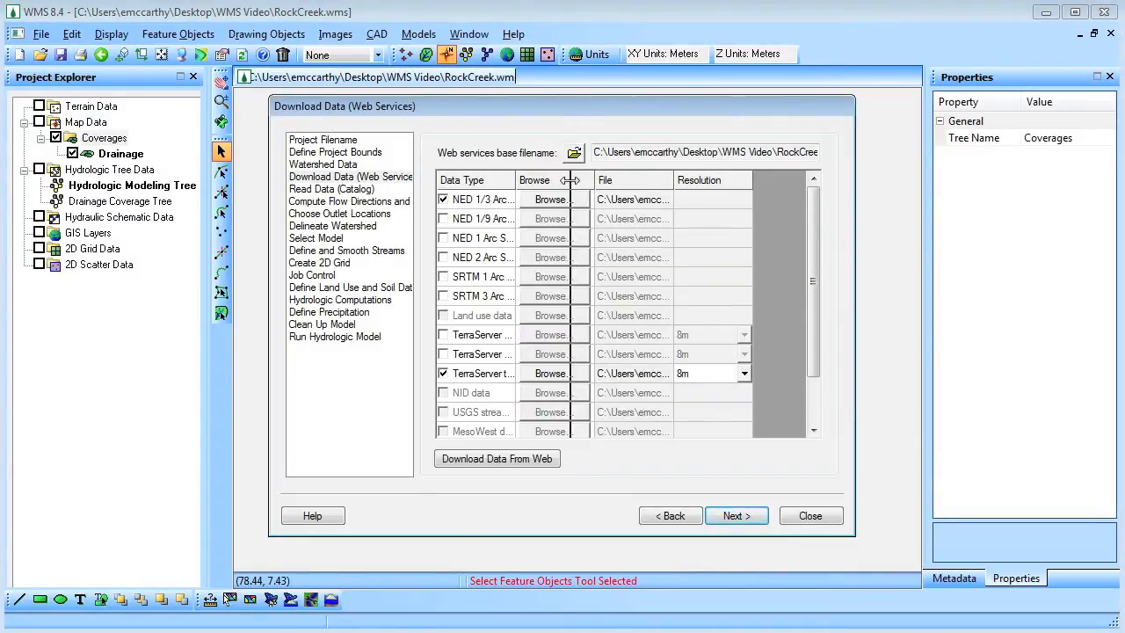
click(796, 372)
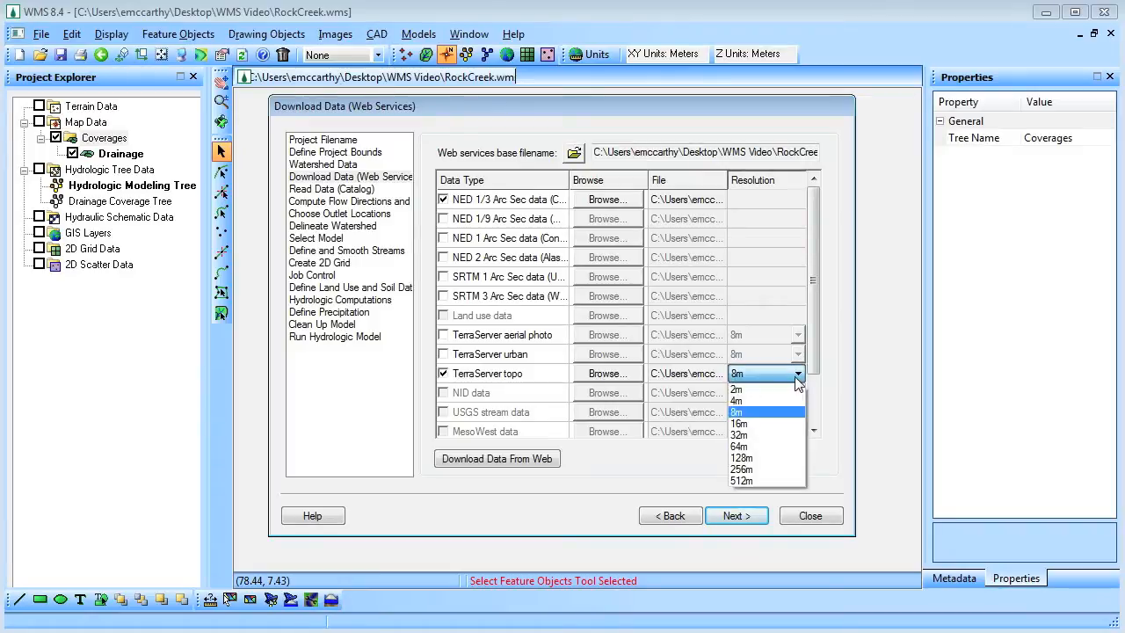
click(740, 423)
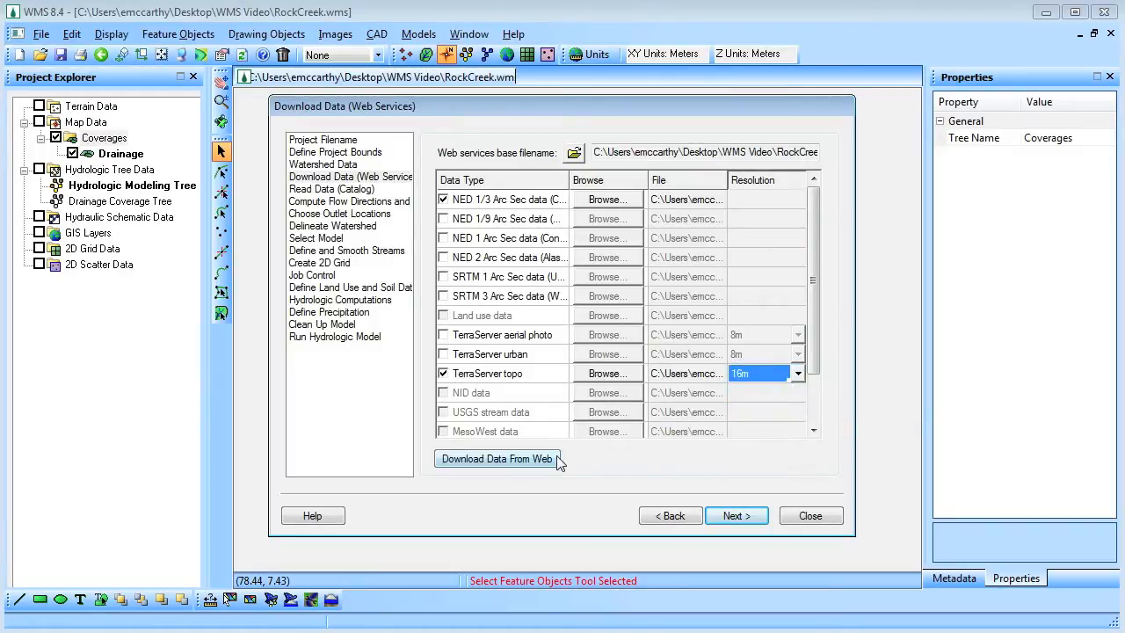
click(497, 459)
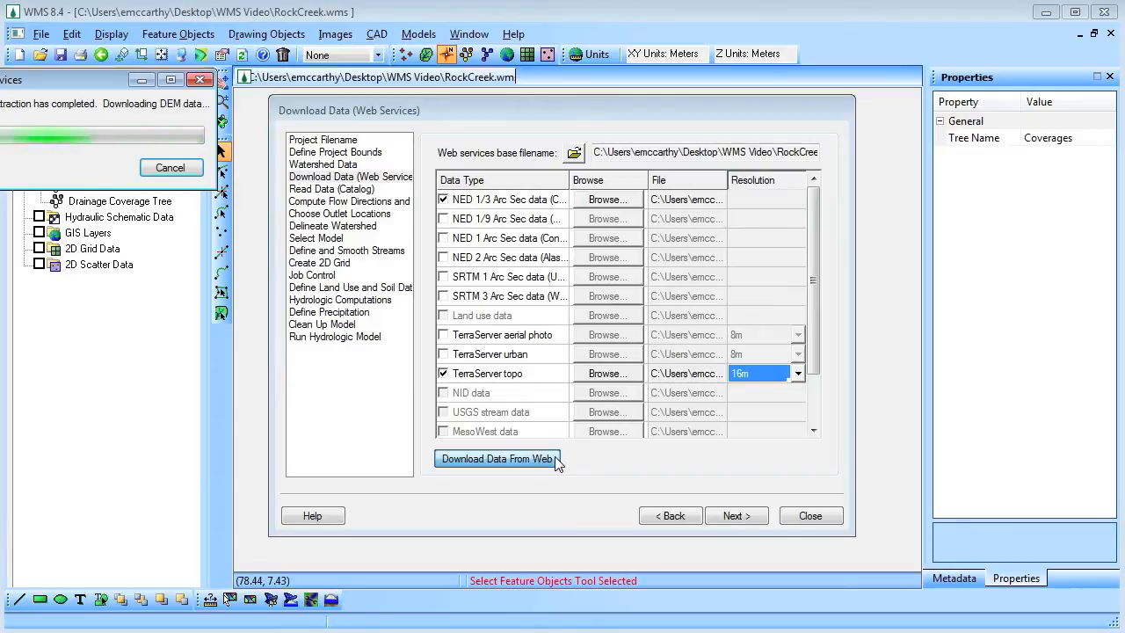
click(498, 459)
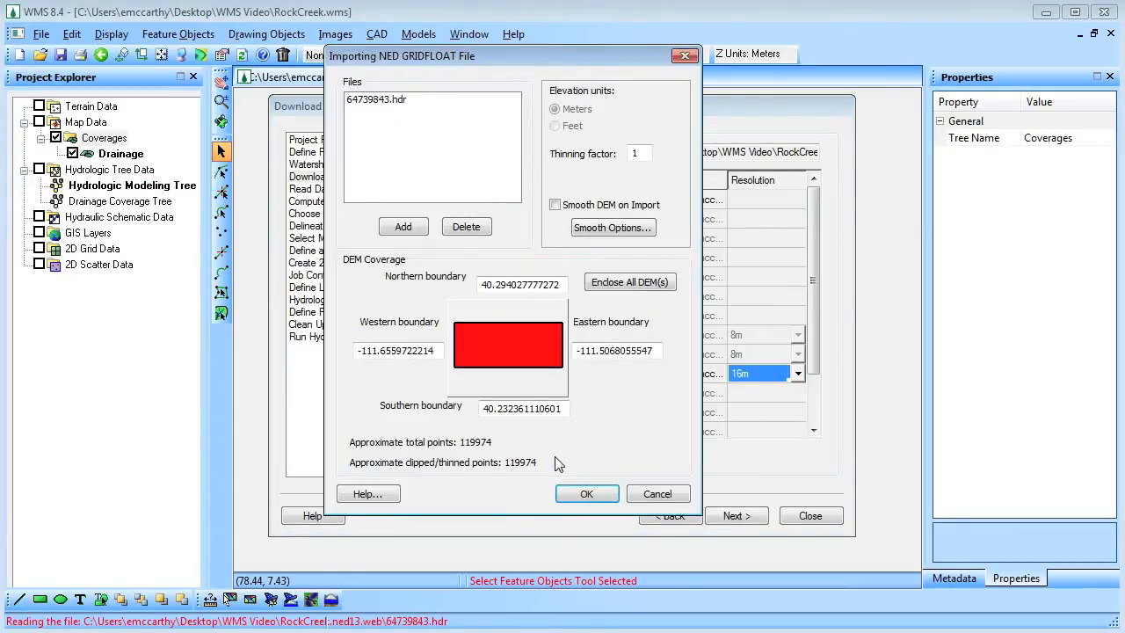
click(587, 492)
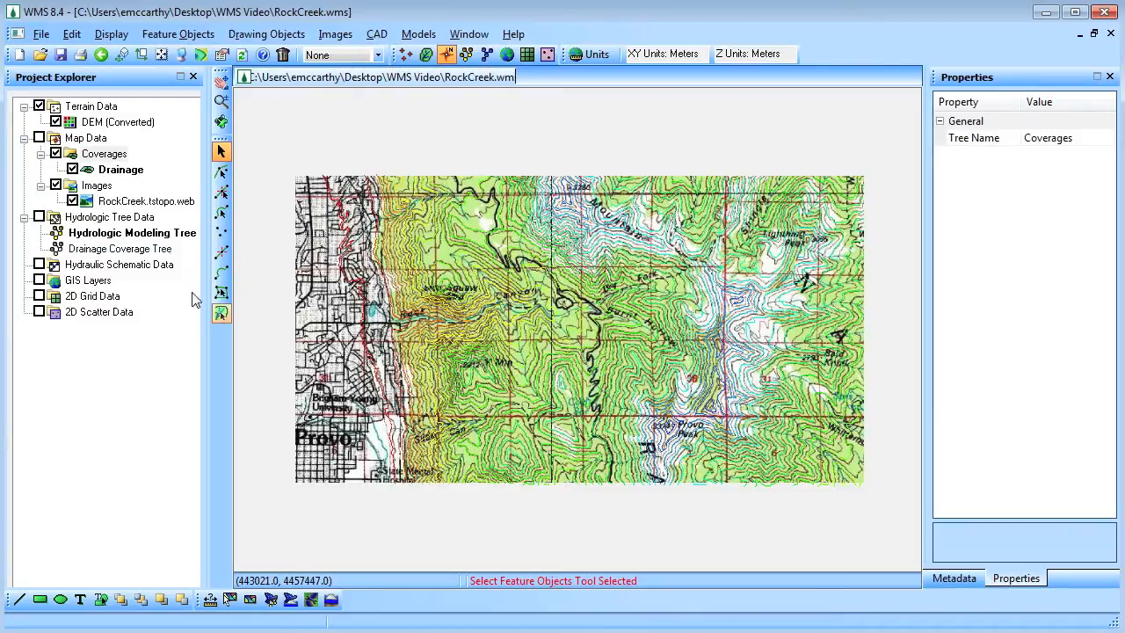
Hide the RockCreek topo image and return the wizard to Compute Flow Directions and Accumulations
click(53, 186)
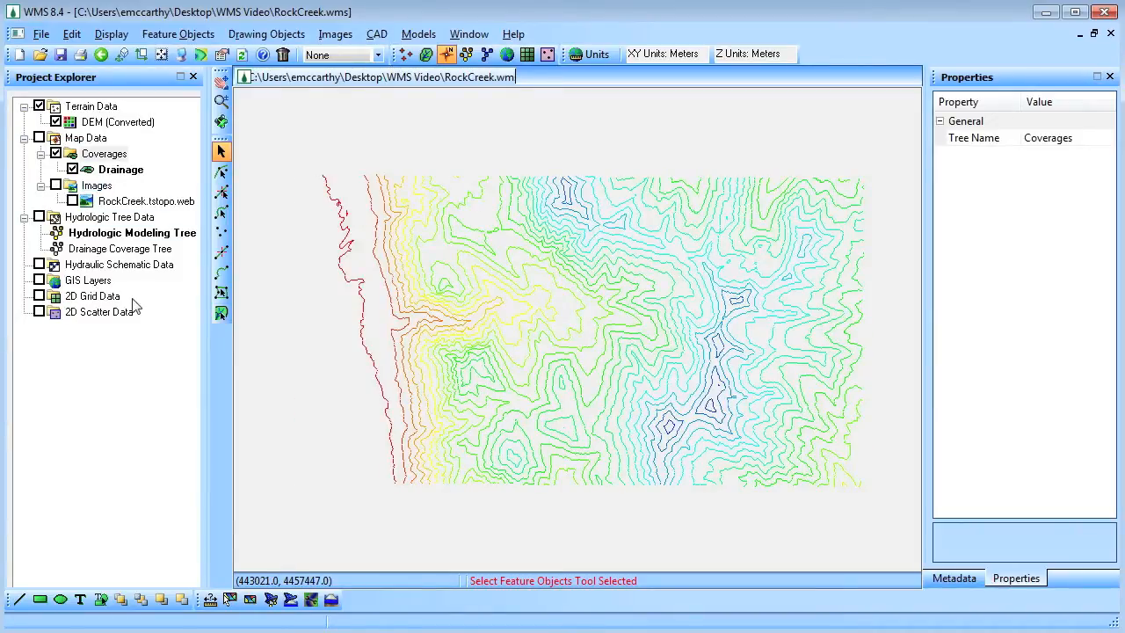
click(270, 601)
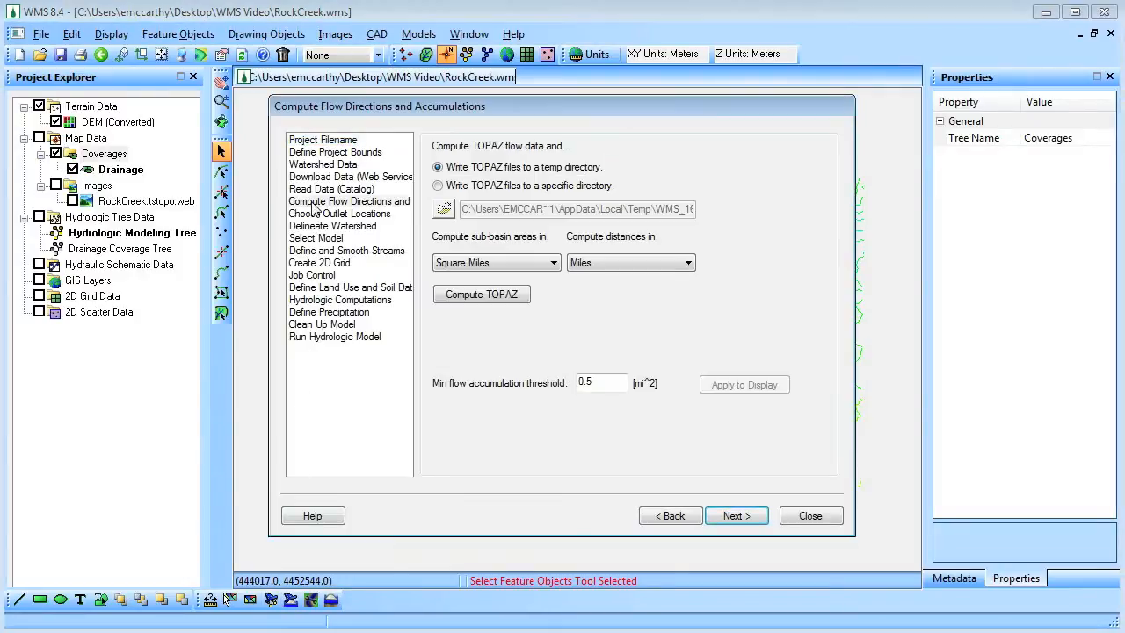
Compute TOPAZ flow directions and accumulations, view the streams, and resume at Choose Outlet Locations
click(481, 293)
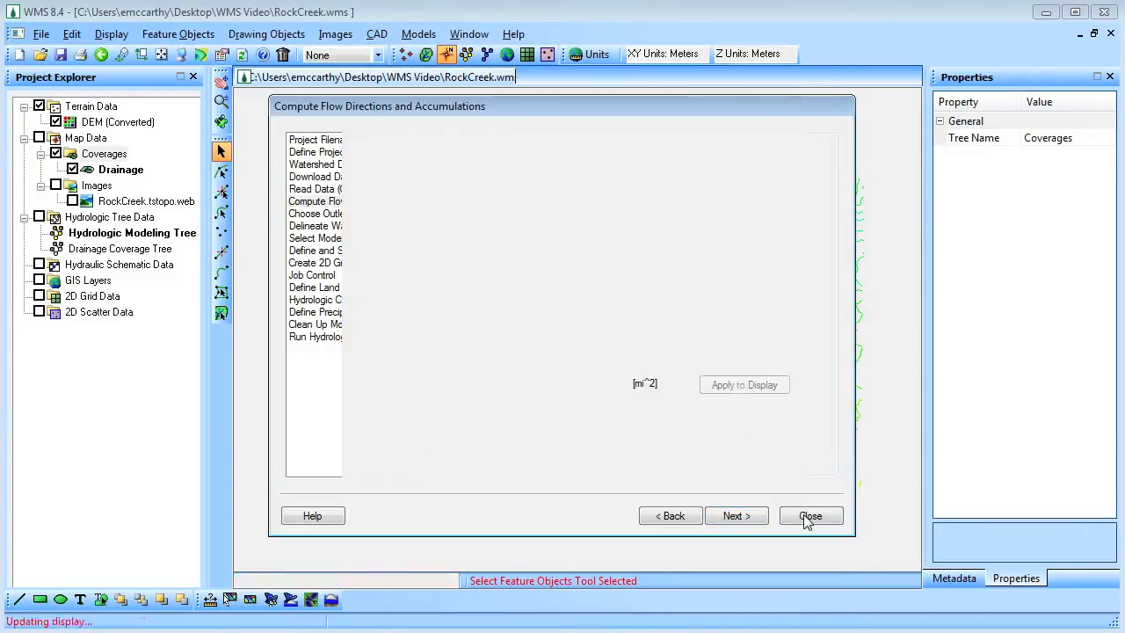
click(810, 514)
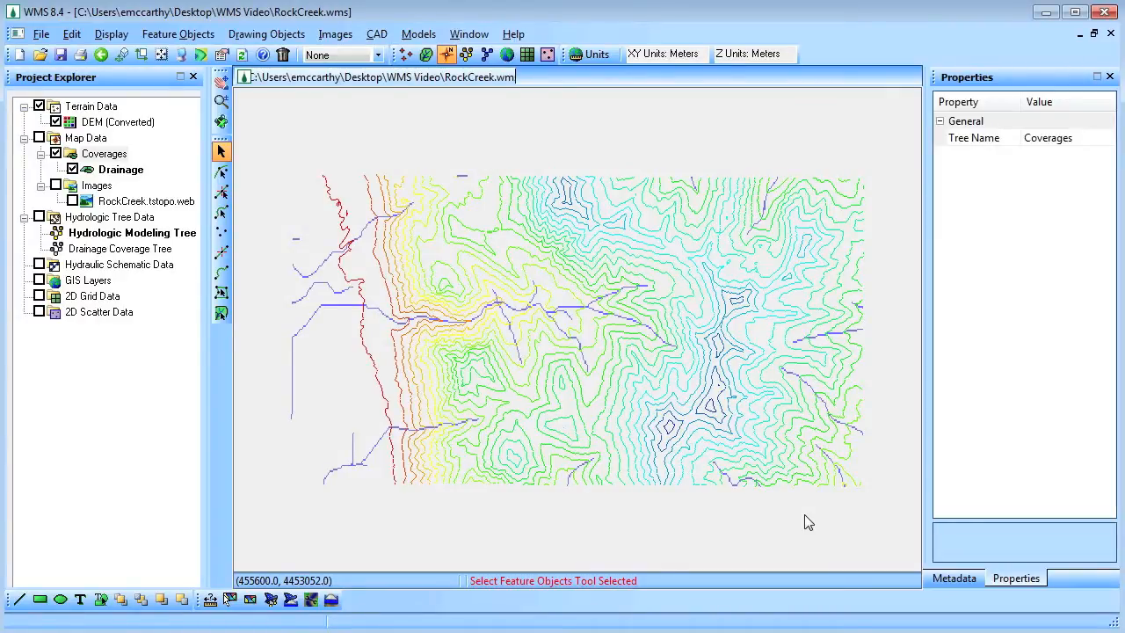
mouse_move(271, 601)
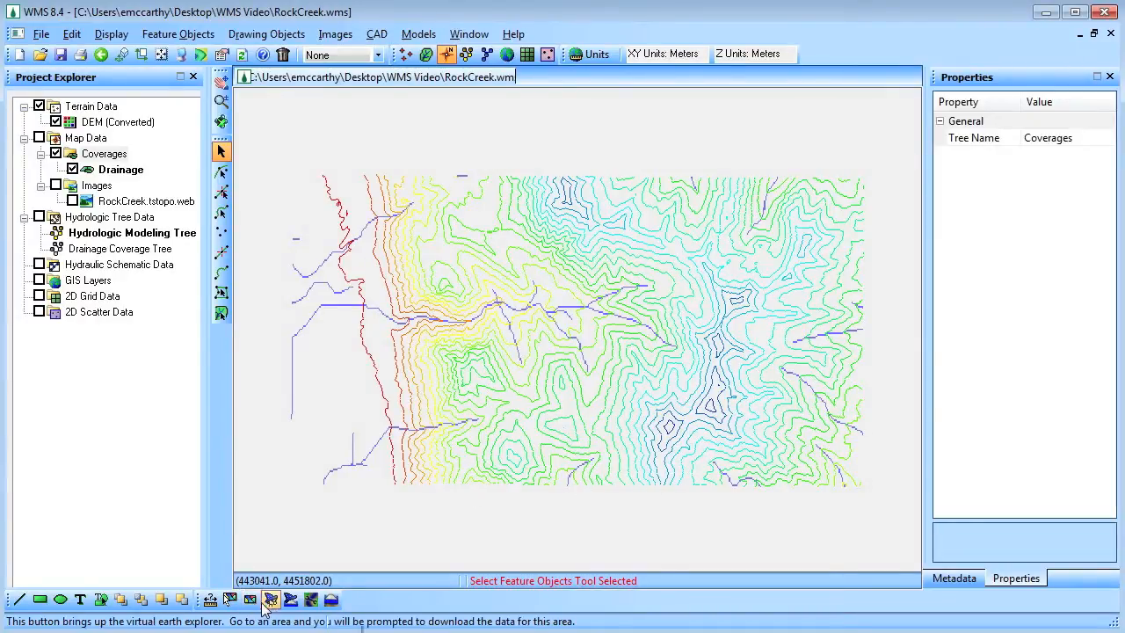
click(271, 601)
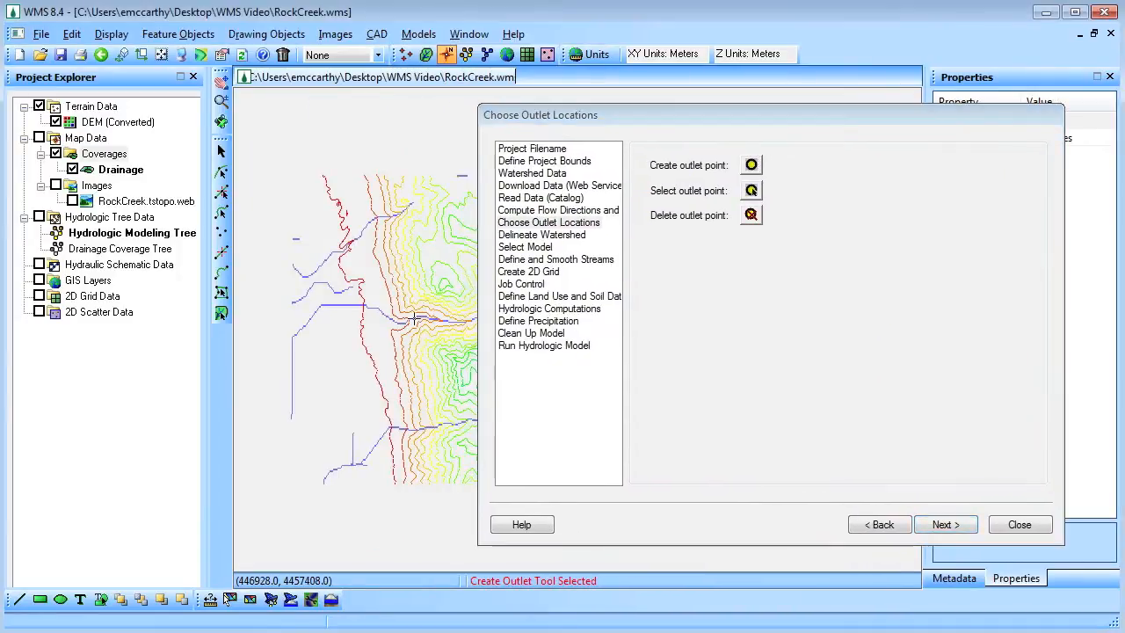
Place an outlet on the main stream and delineate the roughly 9.86 mi² watershed above it
click(401, 324)
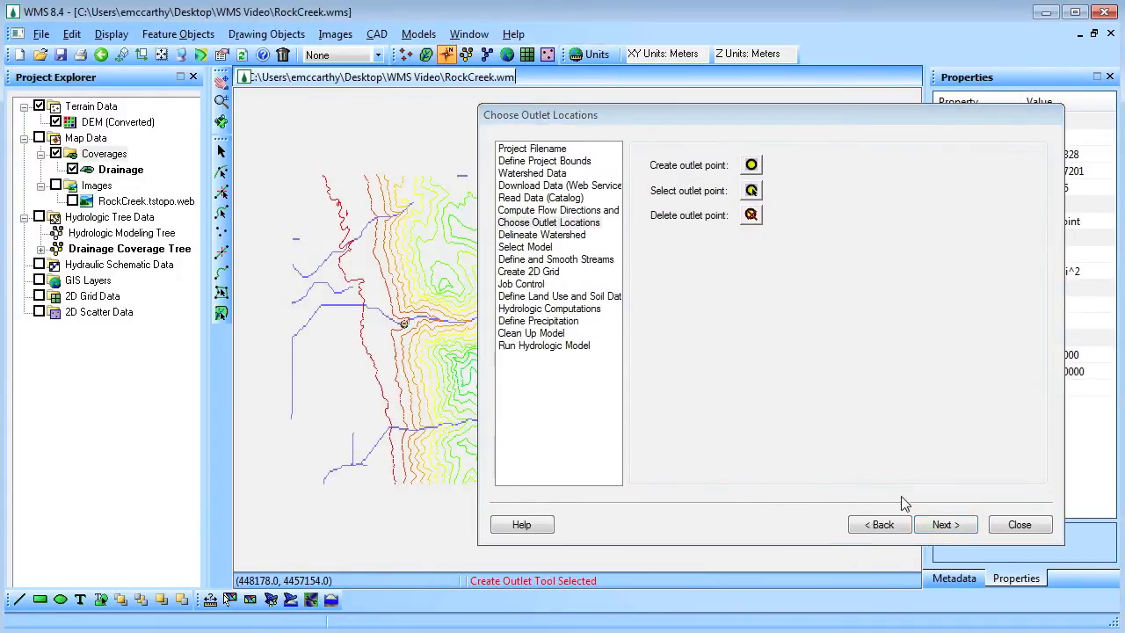
click(945, 524)
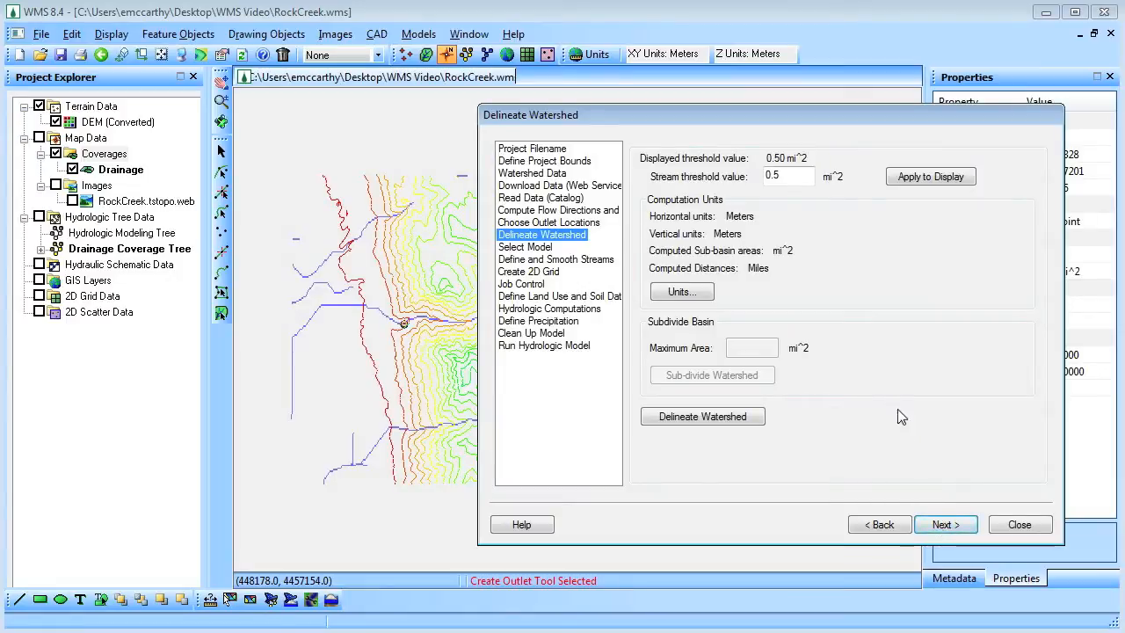
click(703, 415)
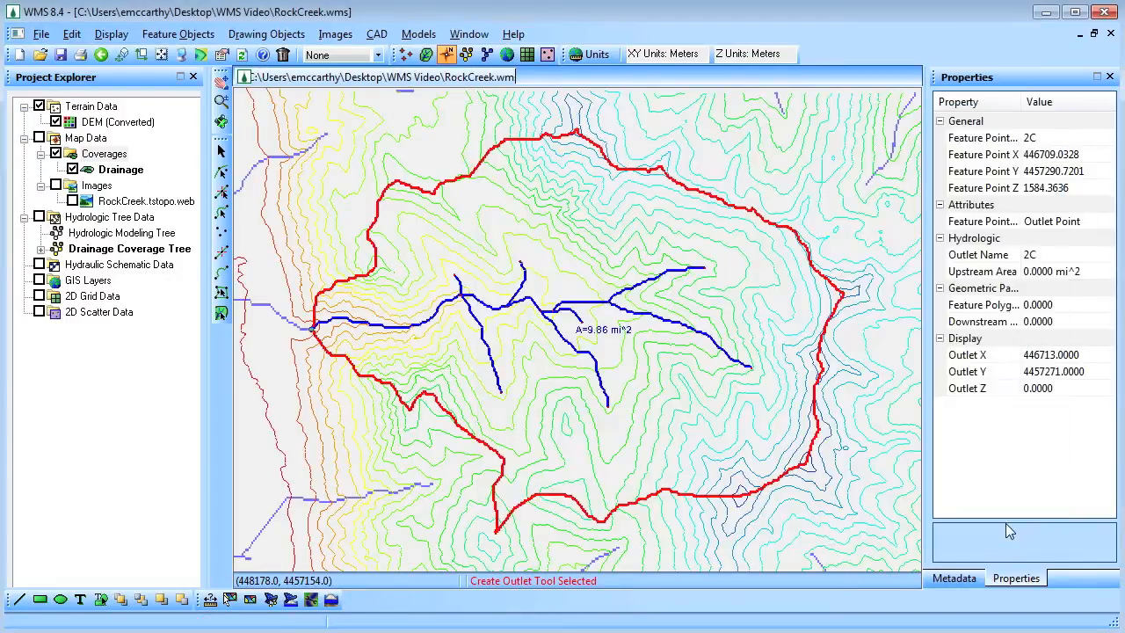
Toggle the topo image on and off under the watershed and return to the wizard
click(54, 186)
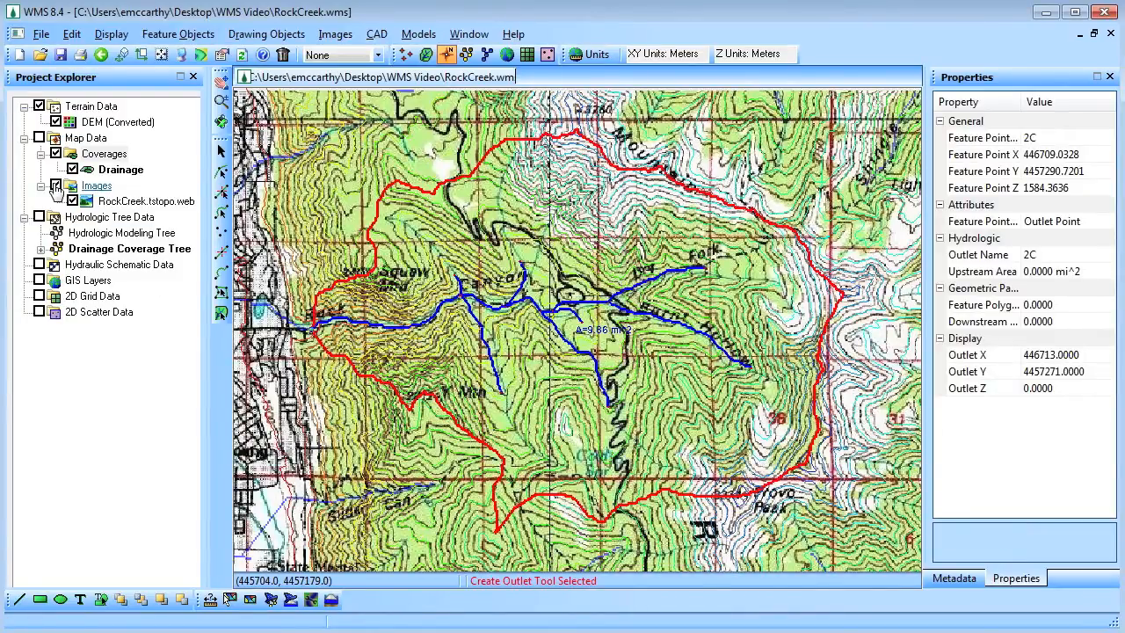
click(72, 200)
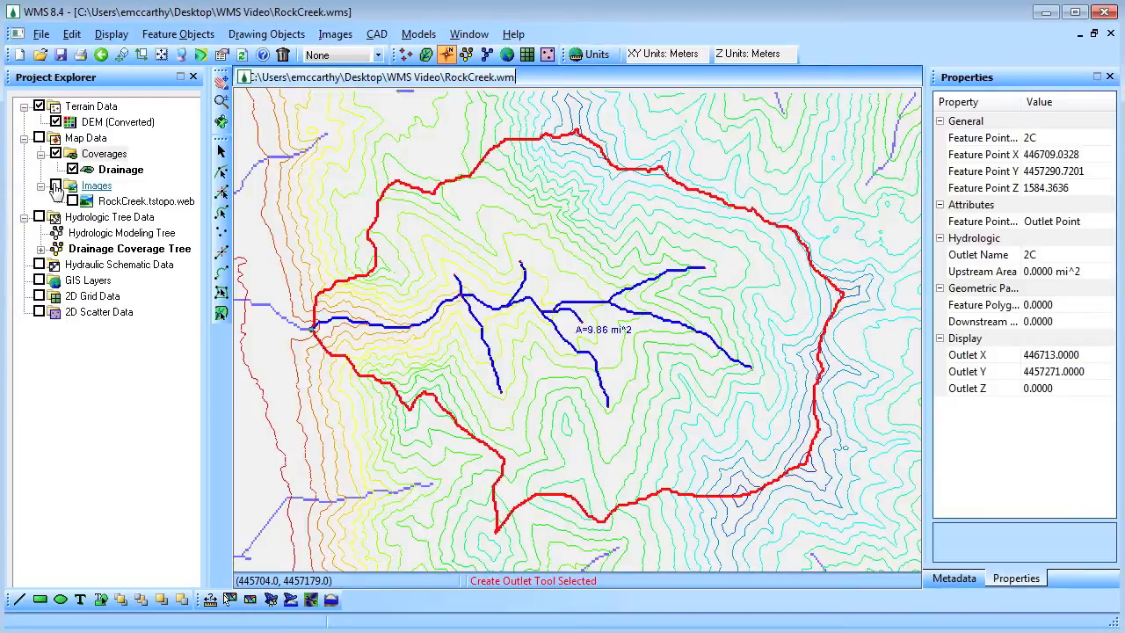
click(54, 186)
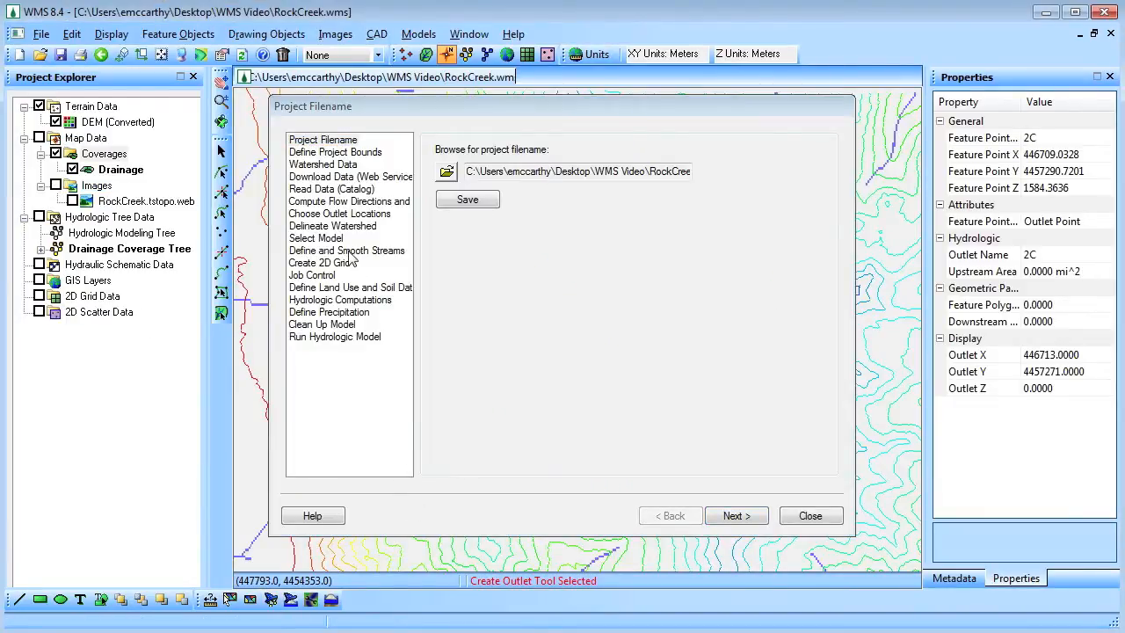
Advance through land use, soil data and hydrologic computations to the Clean Up Model step
click(316, 237)
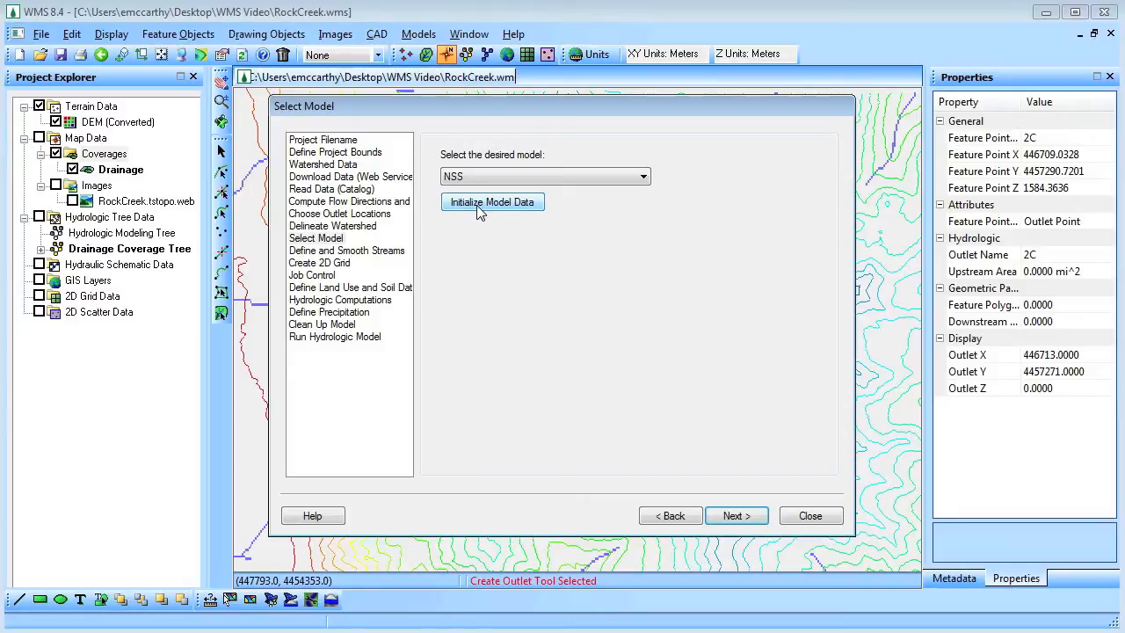
click(736, 515)
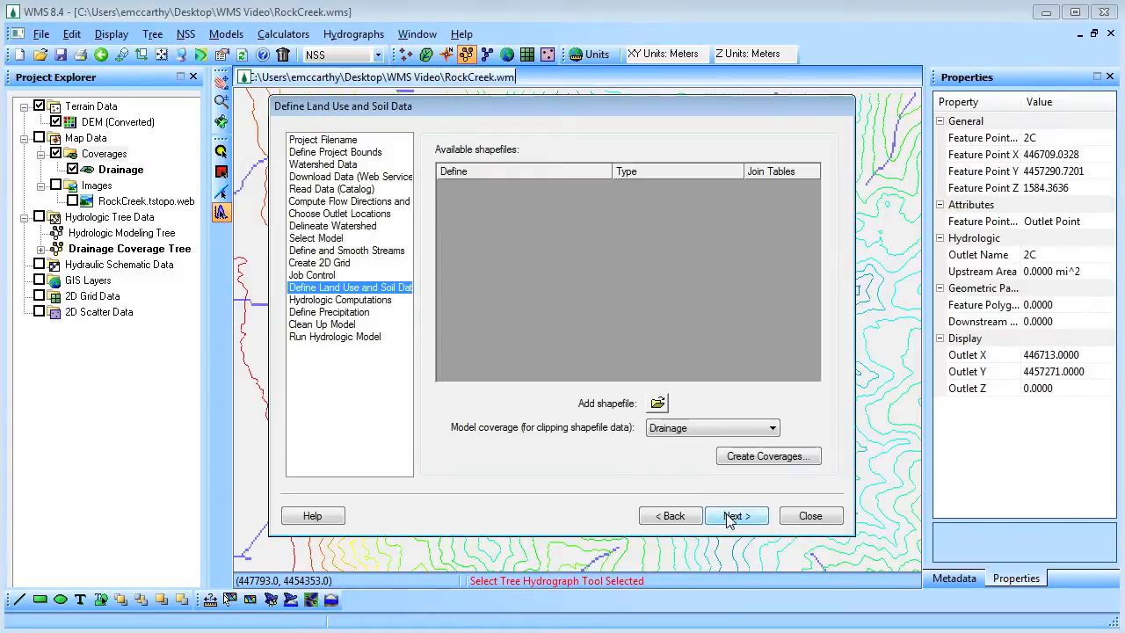
click(736, 515)
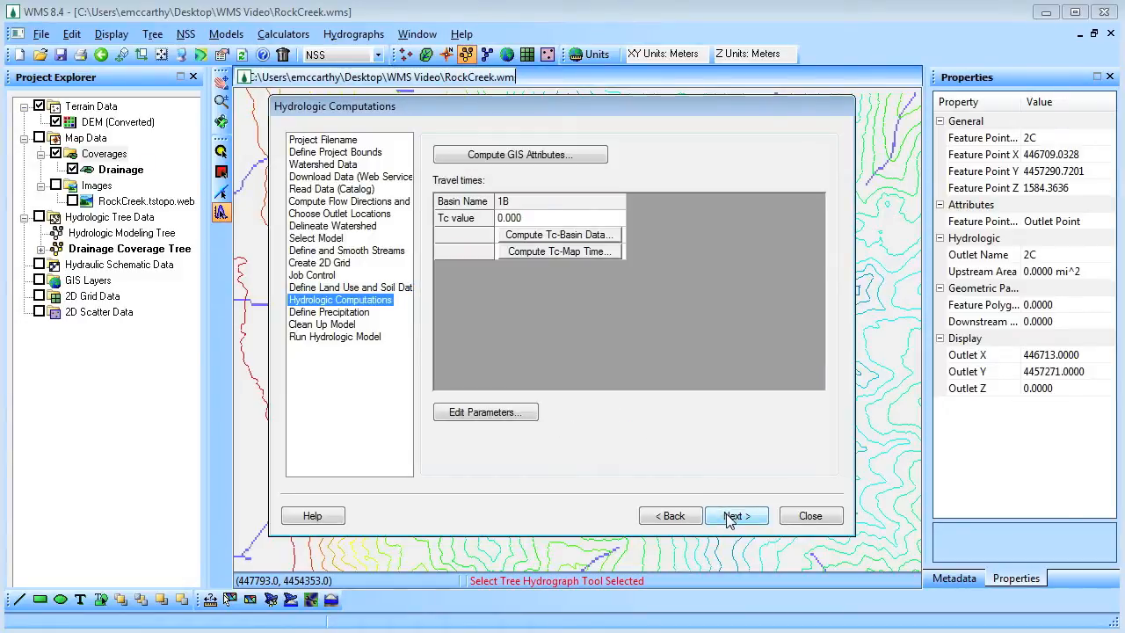
click(735, 515)
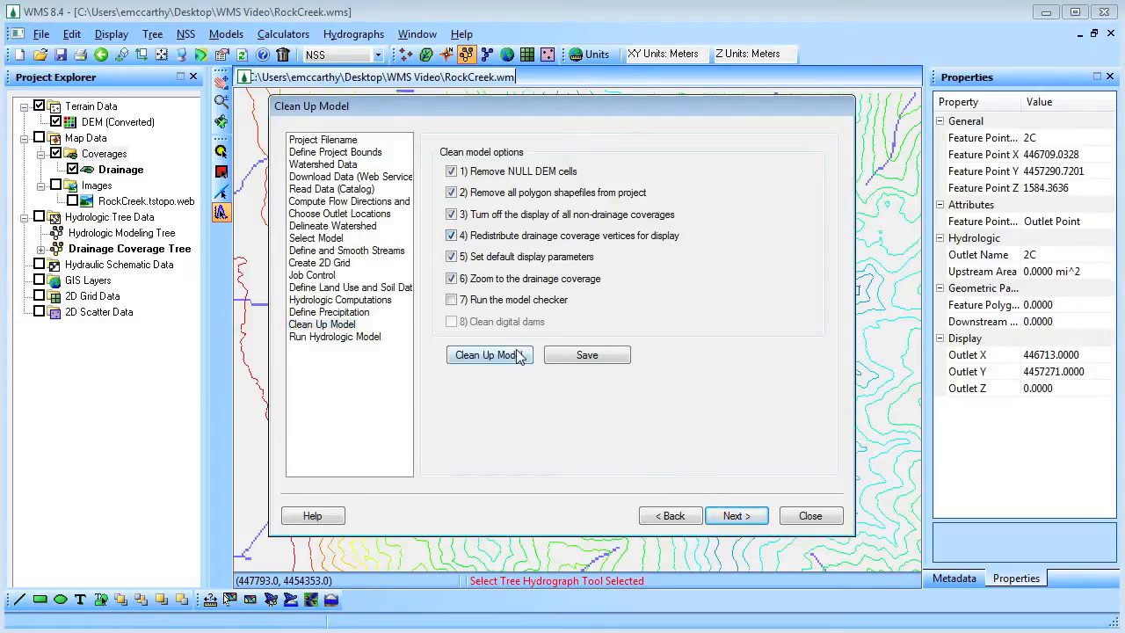
Run Clean Up Model with vertices redistributed at spacing 40 and continue to the NSS dialog
click(485, 355)
text(40)
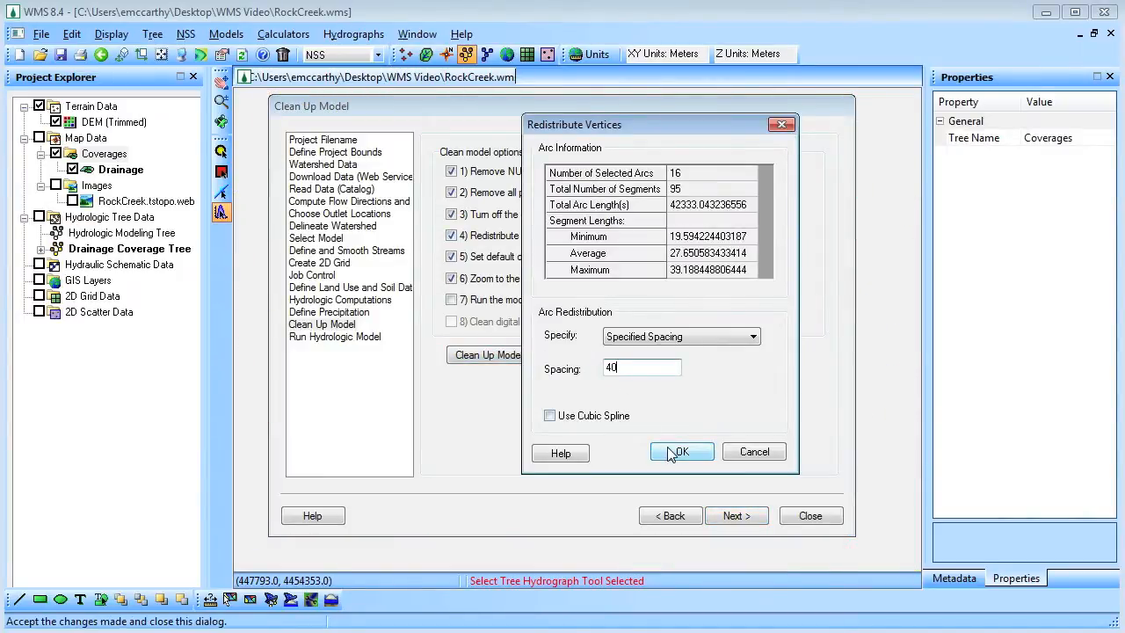
click(681, 451)
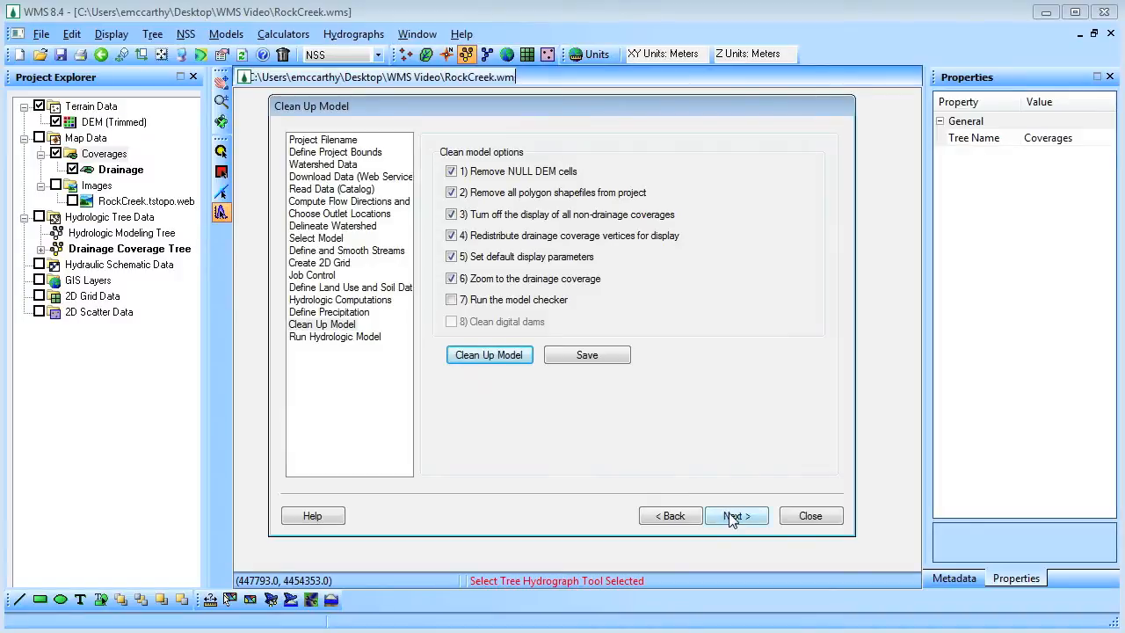
click(734, 515)
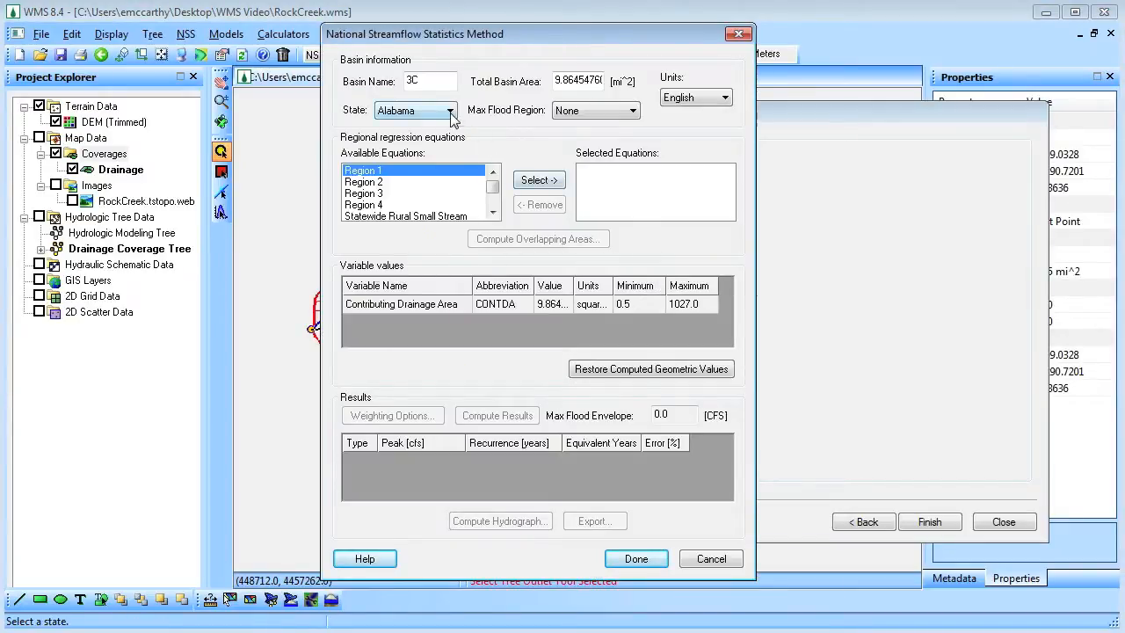
Compute NSS peak flows for basin 3C using the Utah Region 1 regression equation
click(452, 109)
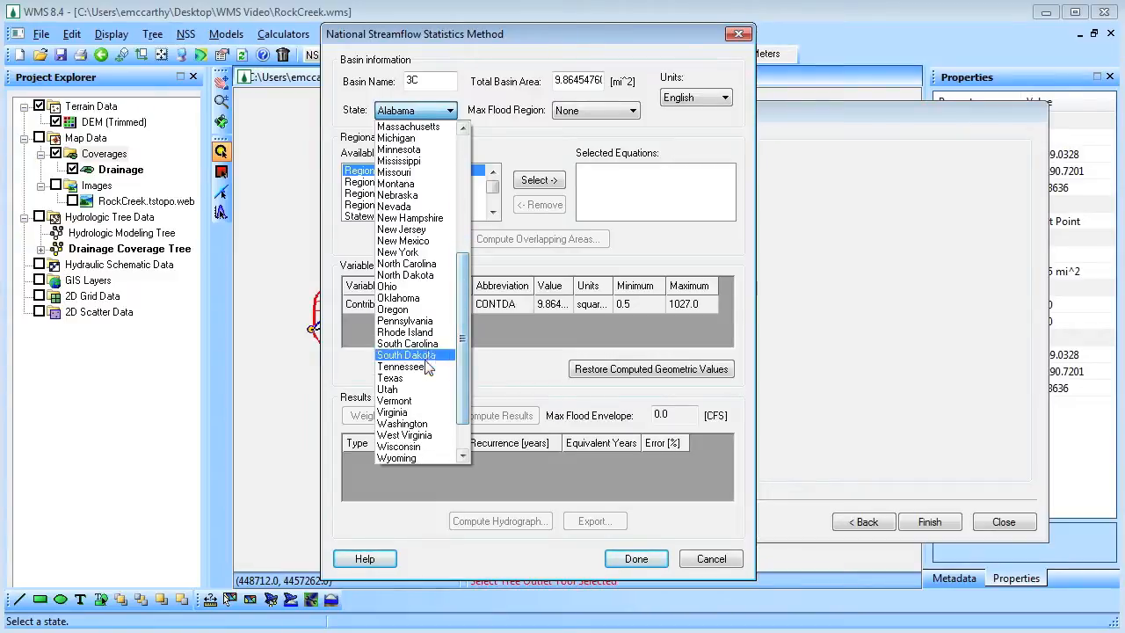
click(387, 390)
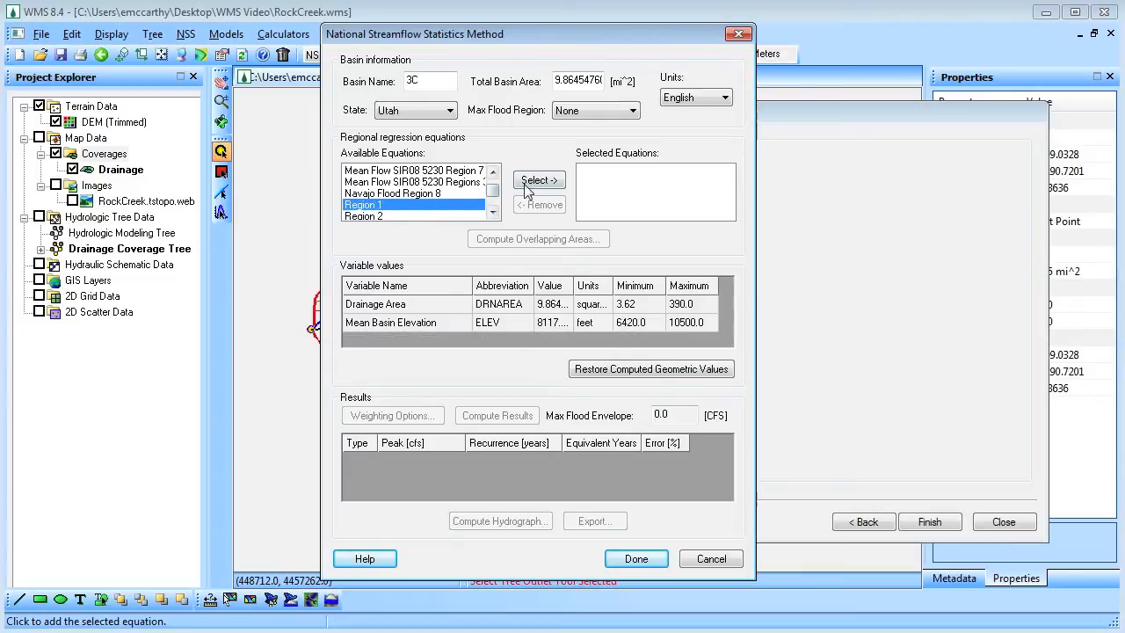
click(496, 415)
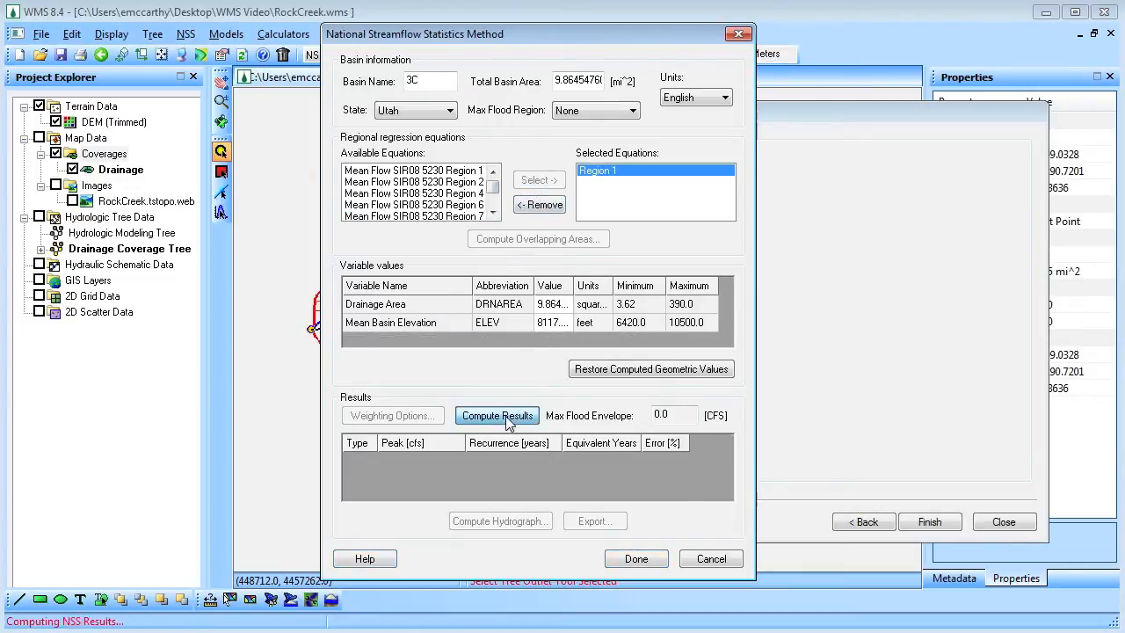
click(495, 414)
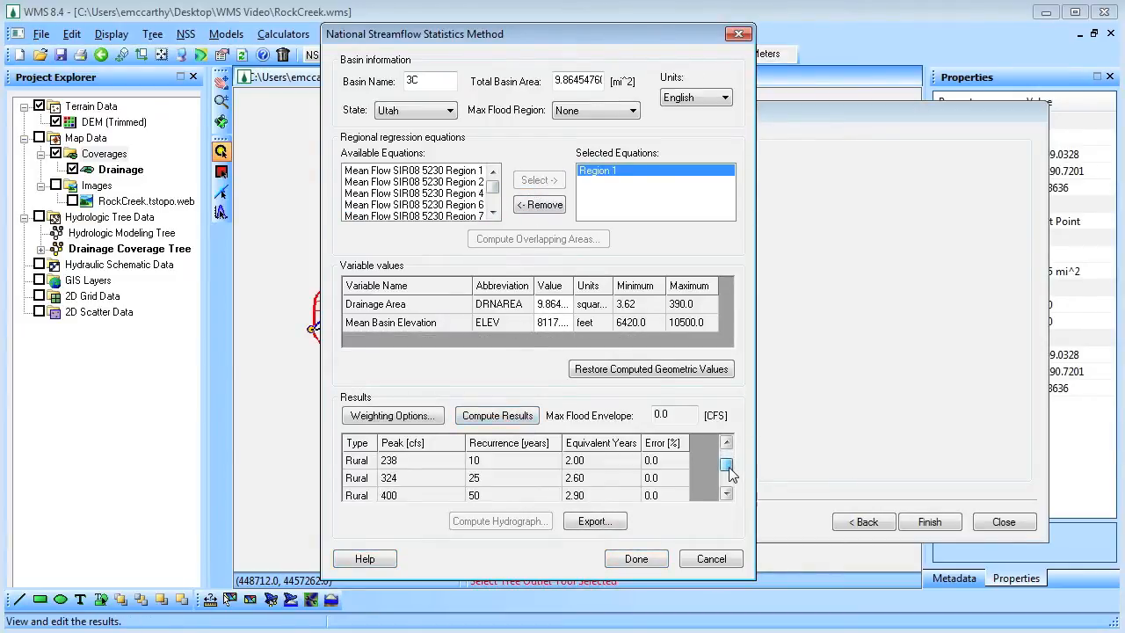
click(726, 467)
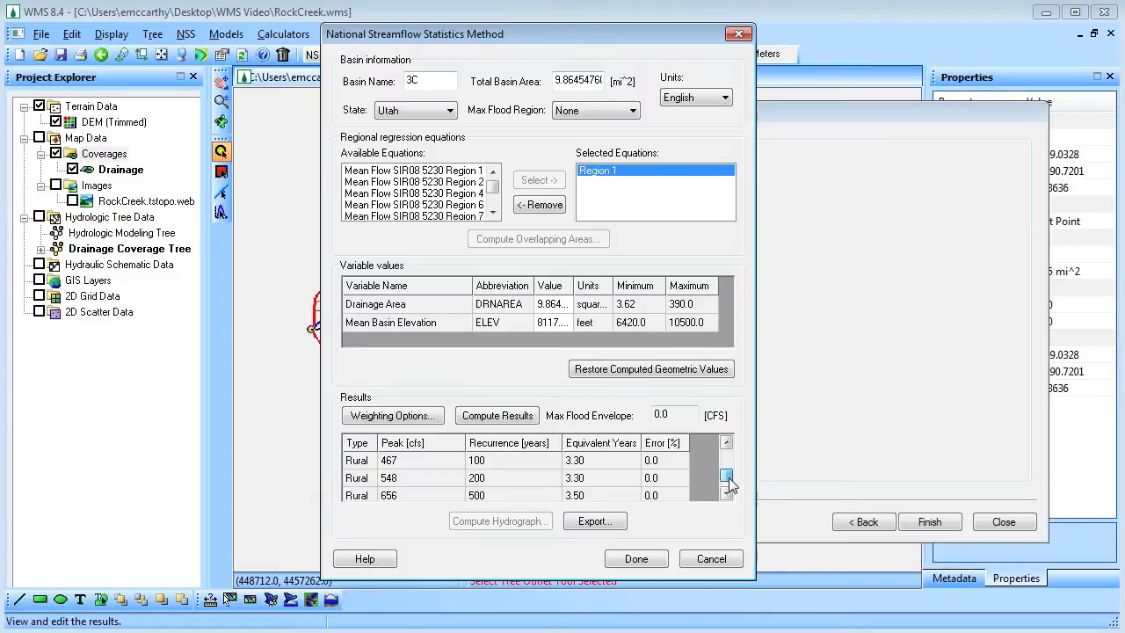
Build a hydrograph from the 100-year peak of 467 cfs, accepting the basin lag time, and finish NSS
click(407, 460)
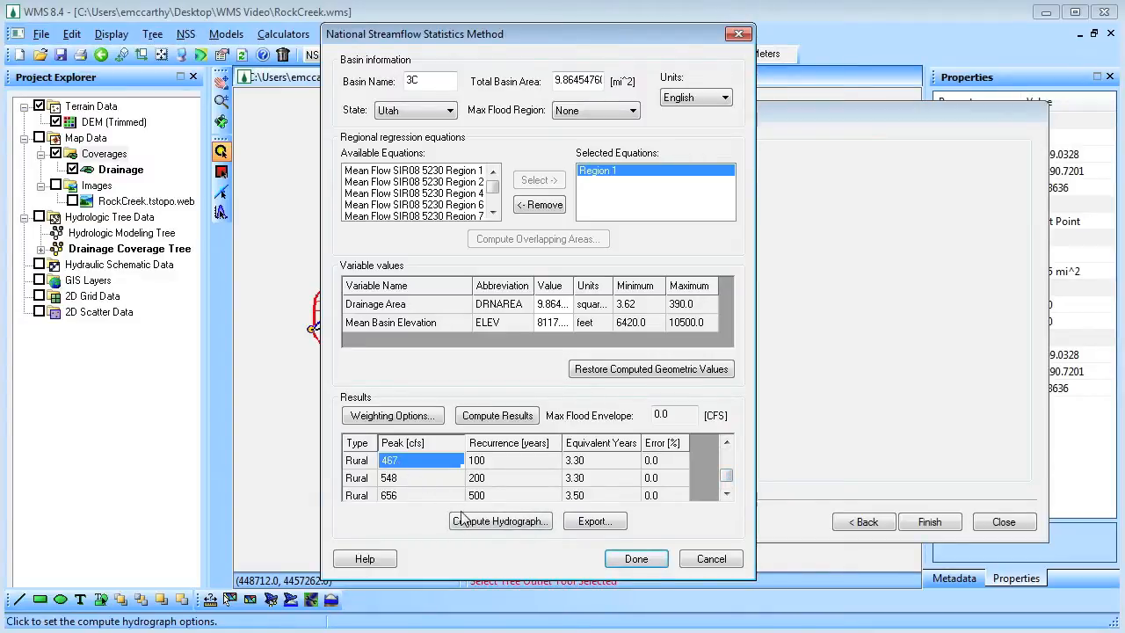
click(499, 520)
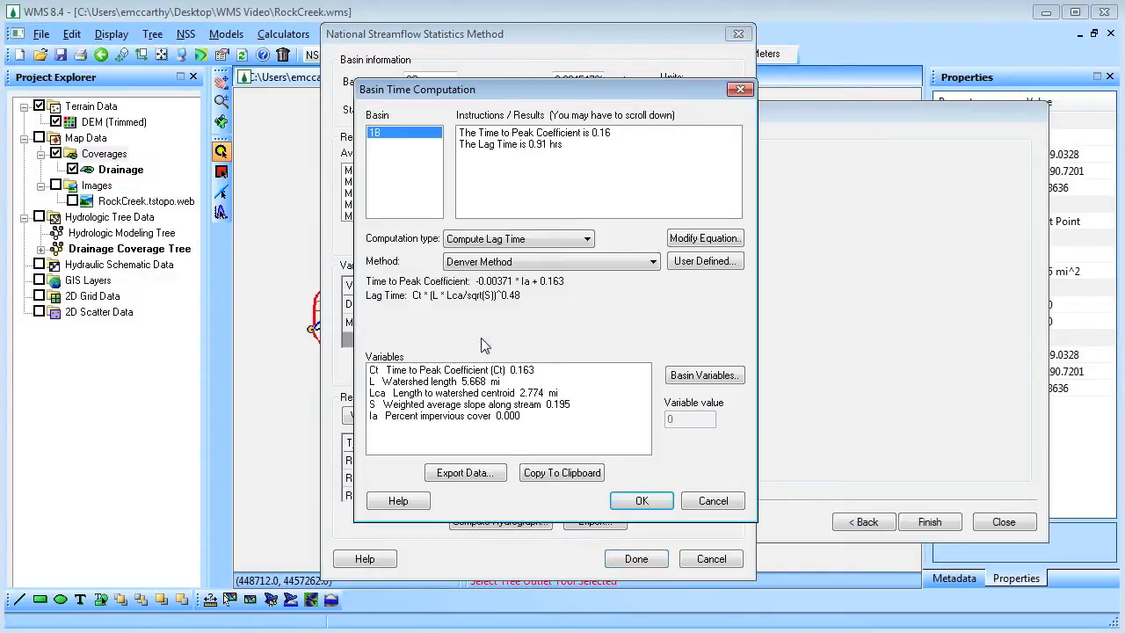
click(639, 500)
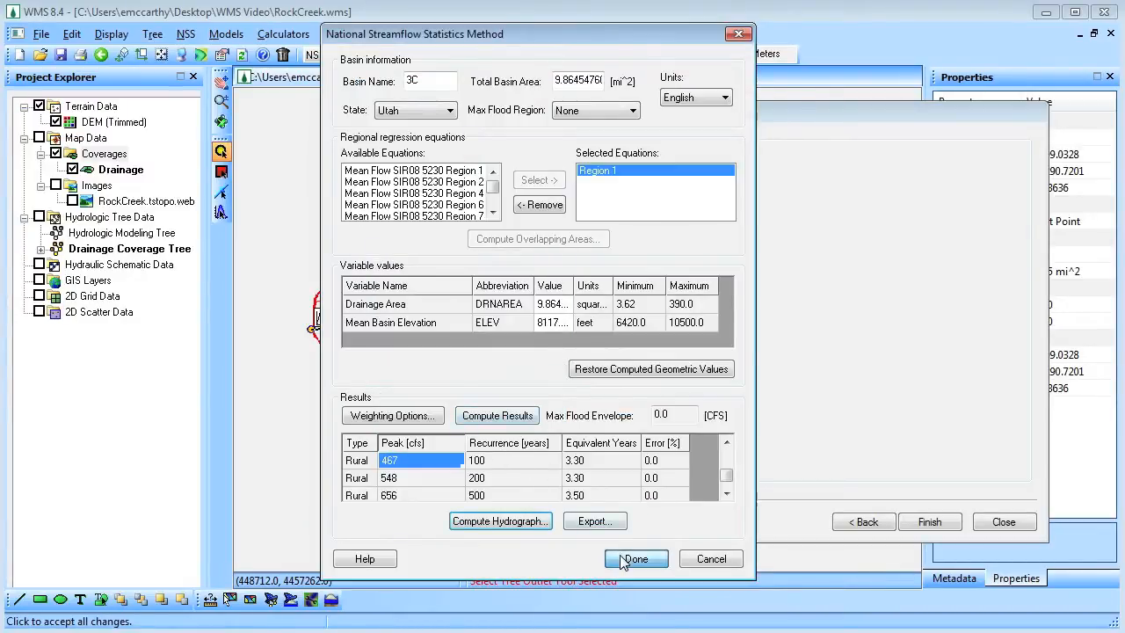
click(636, 559)
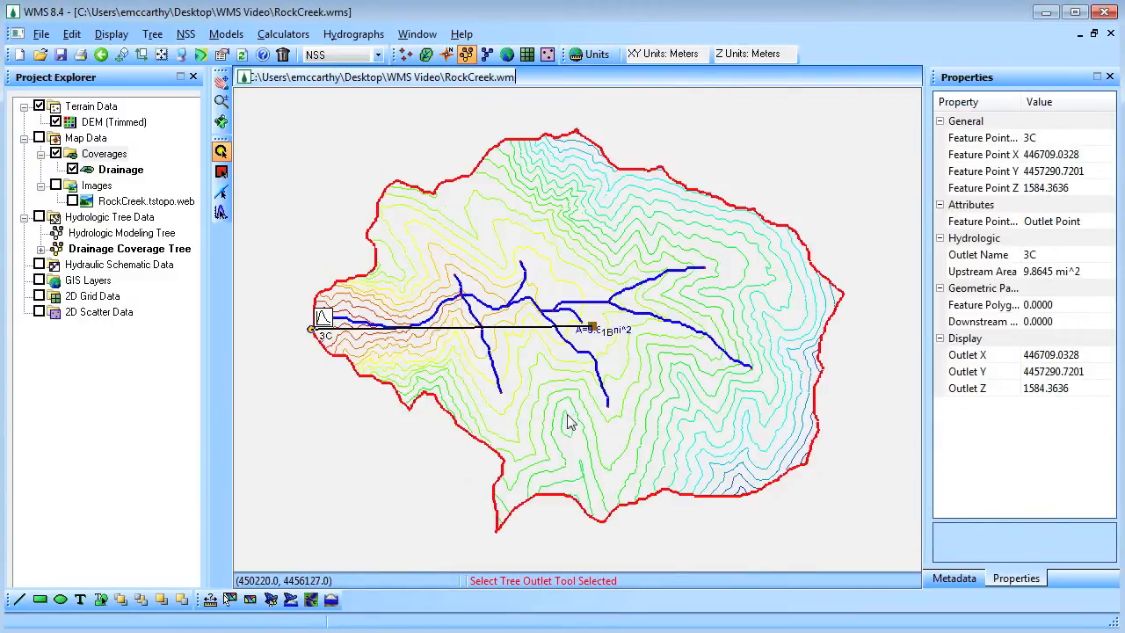
mouse_move(322, 324)
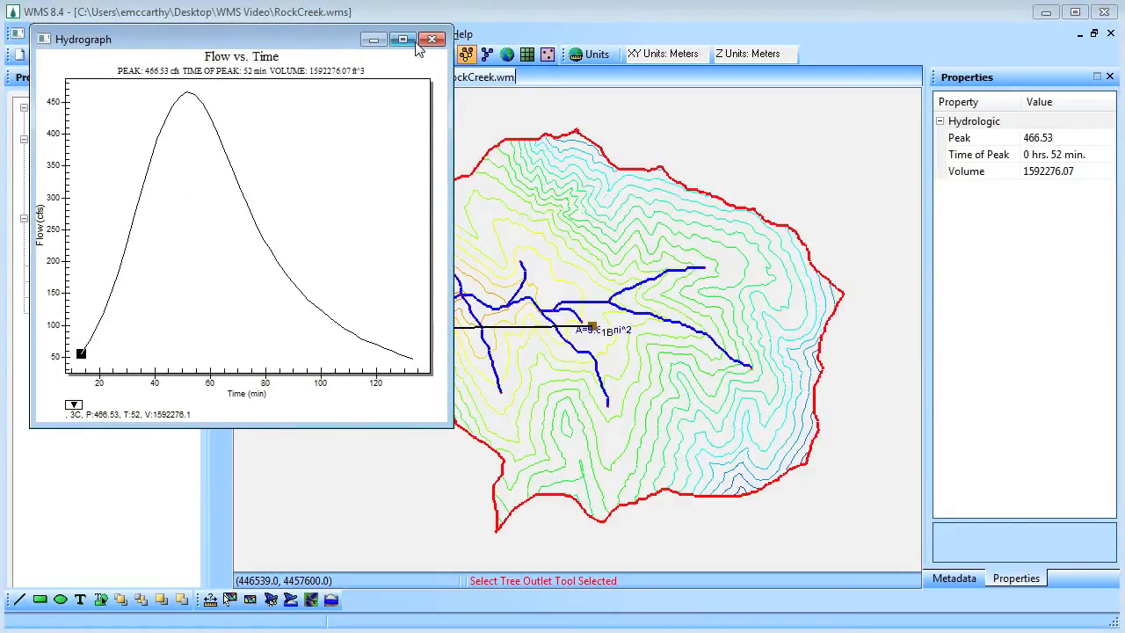
Close the hydrograph plot peaking at about 467 cfs at 52 minutes
click(433, 38)
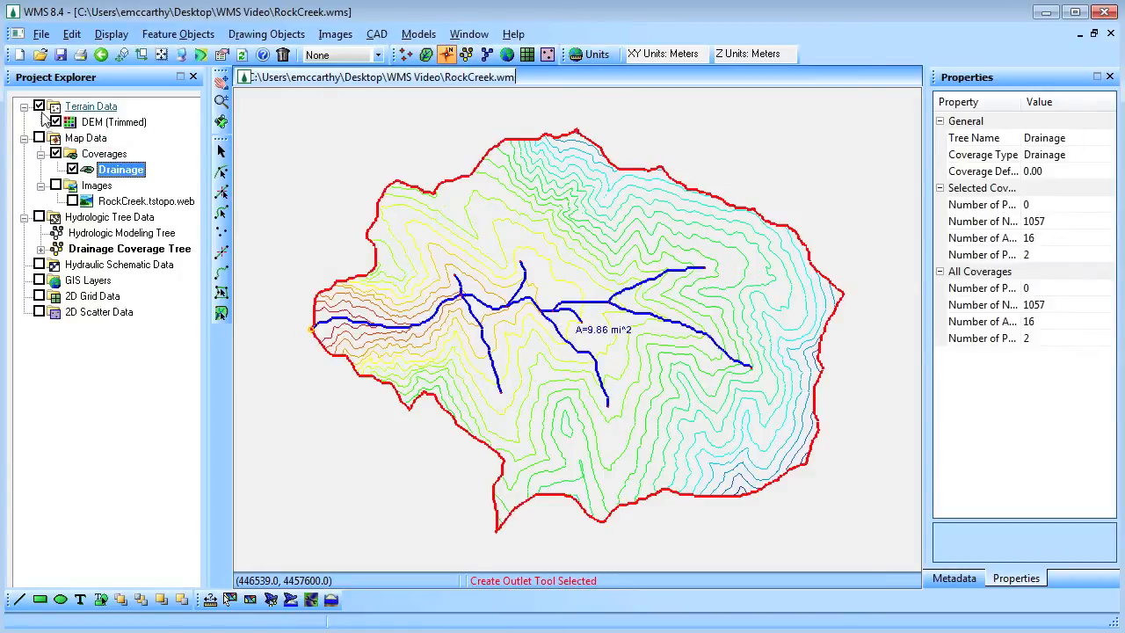
Hide the DEM contours and the Basin Areas label via Drainage Data display options
click(37, 106)
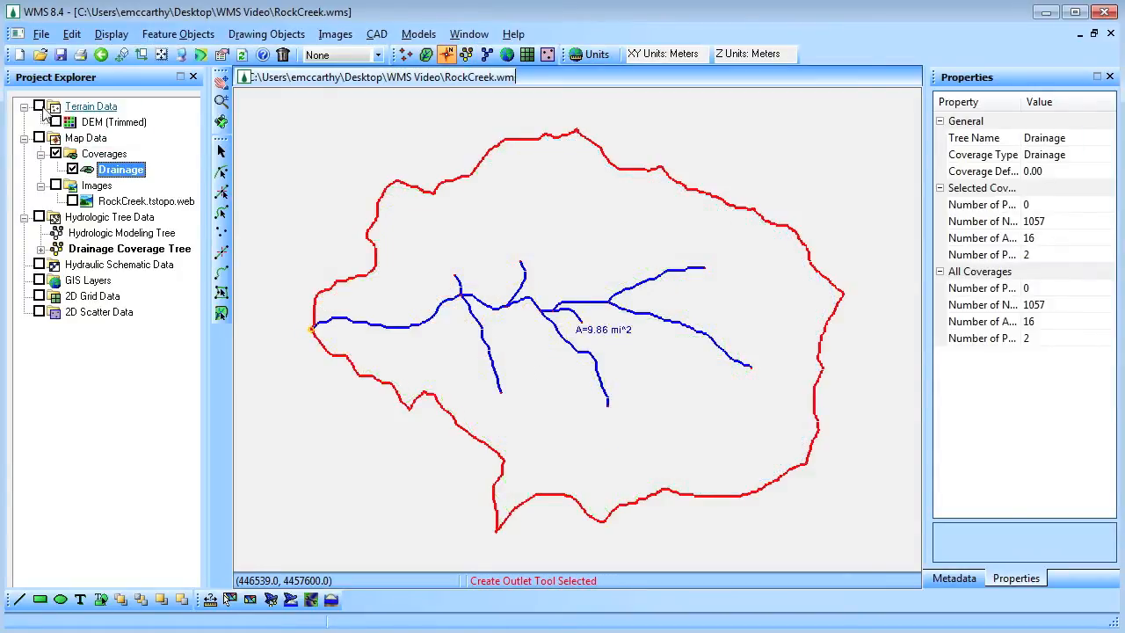
click(137, 35)
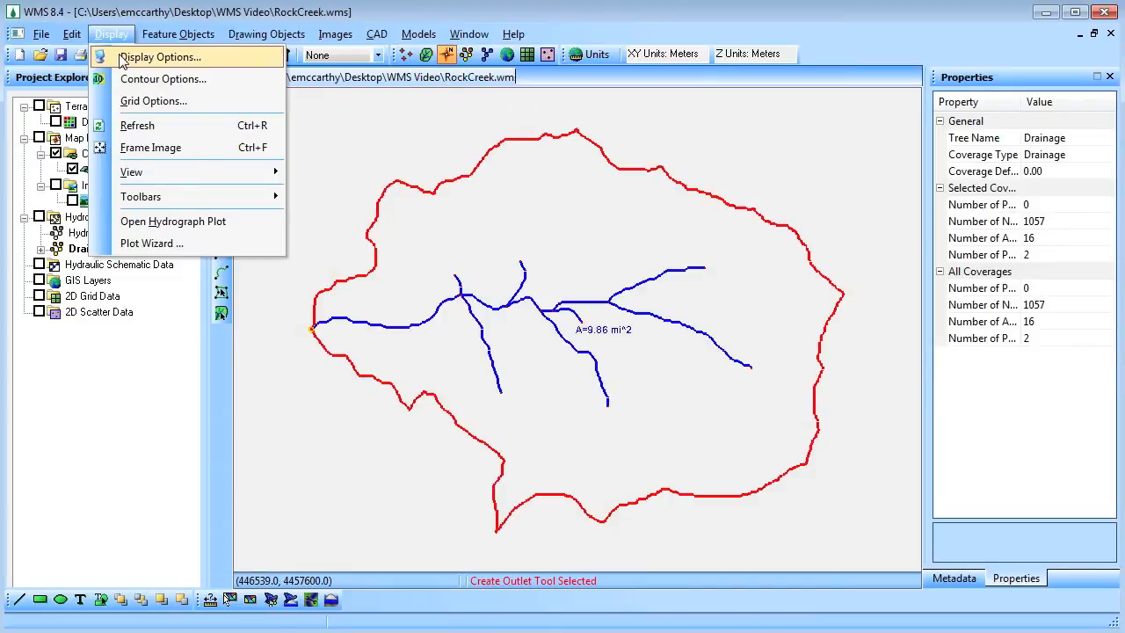
click(169, 56)
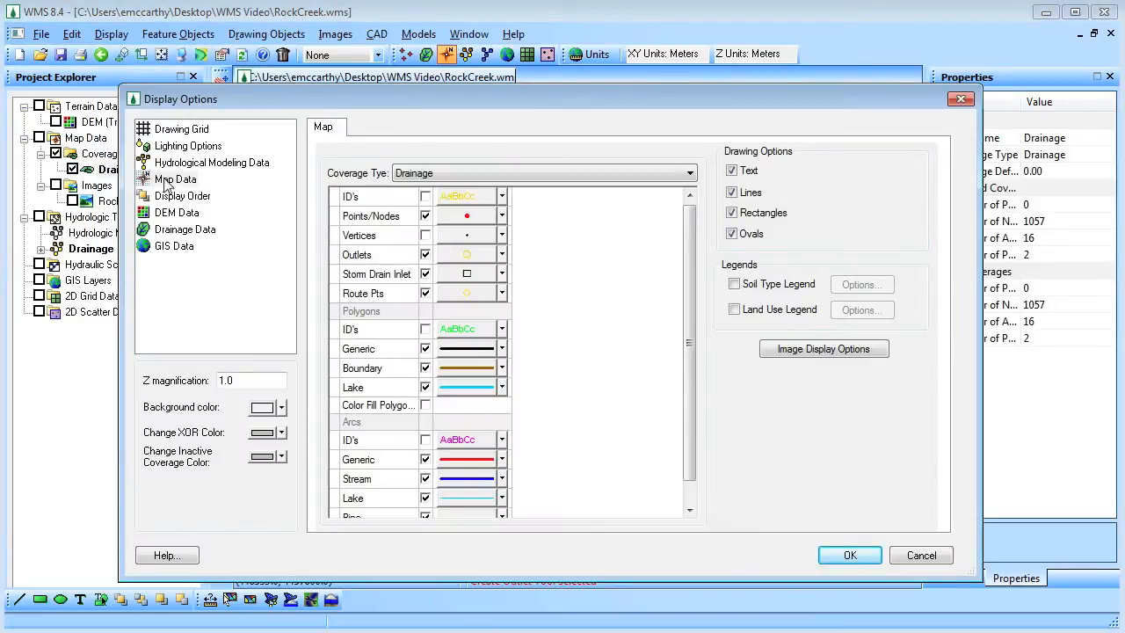
click(184, 228)
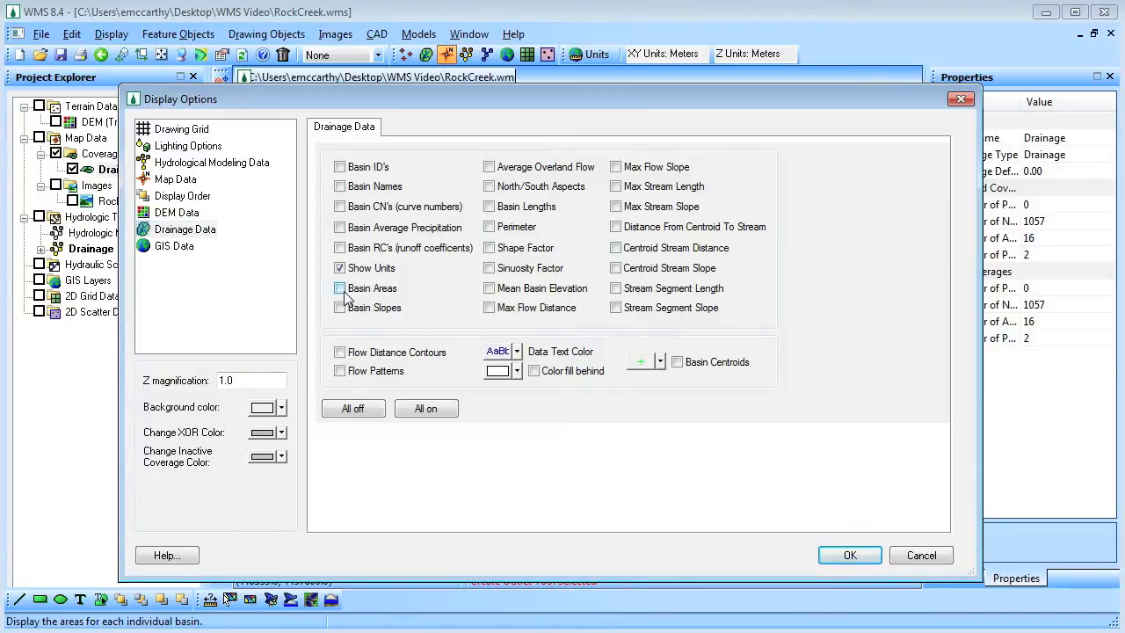
click(849, 555)
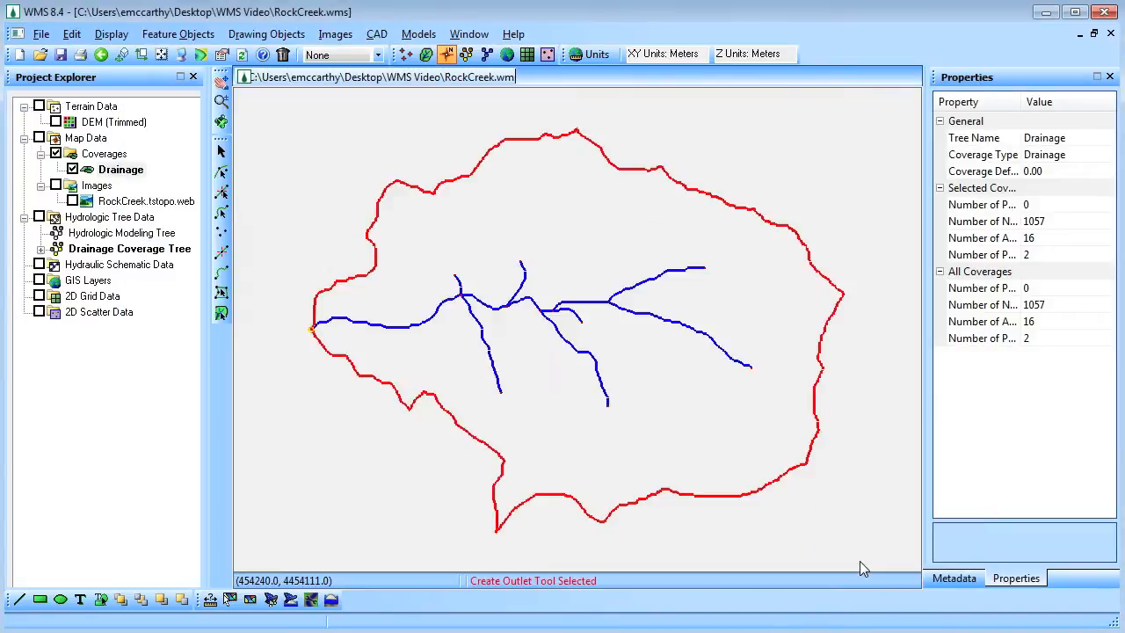
click(53, 35)
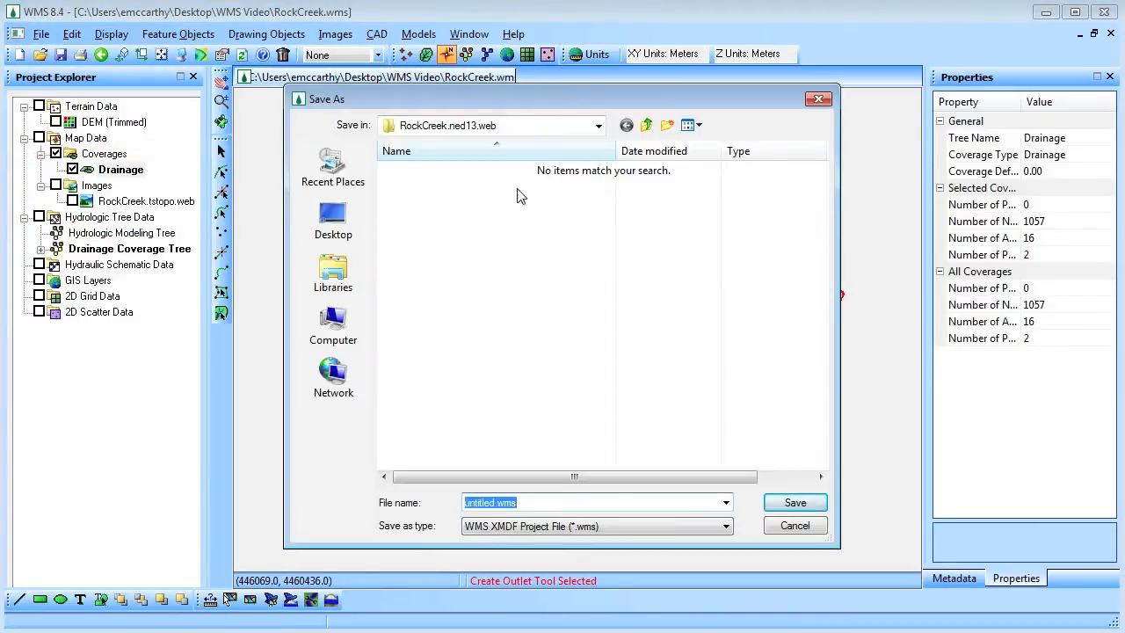
Save the watershed as Google Earth File RockCanyon.kmz in WMS Video, replacing the existing file
click(647, 124)
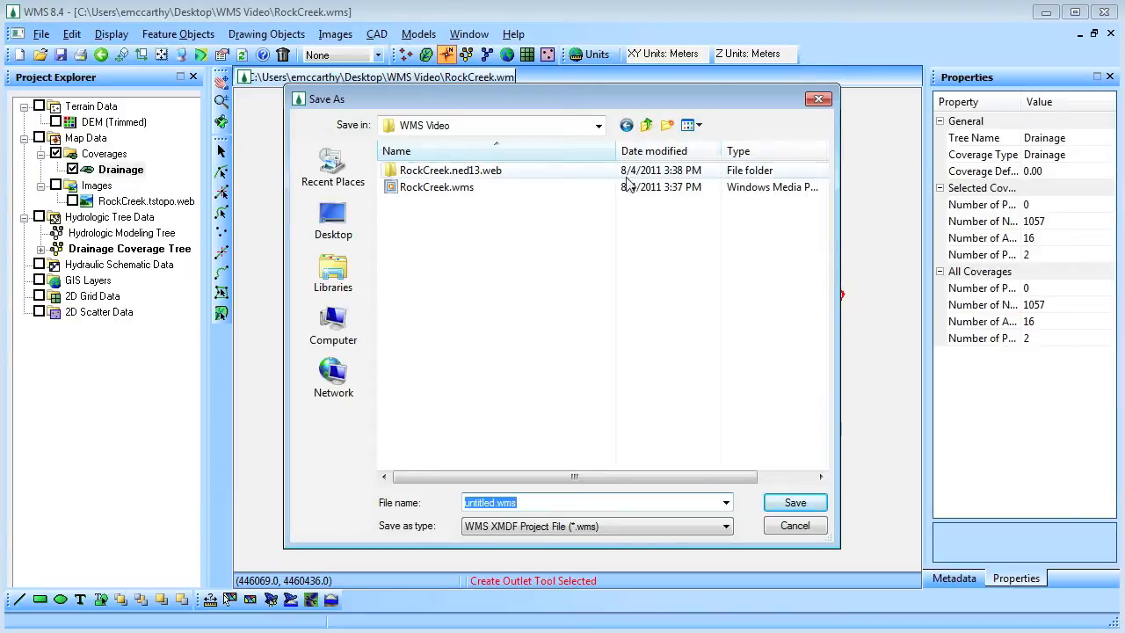
click(724, 525)
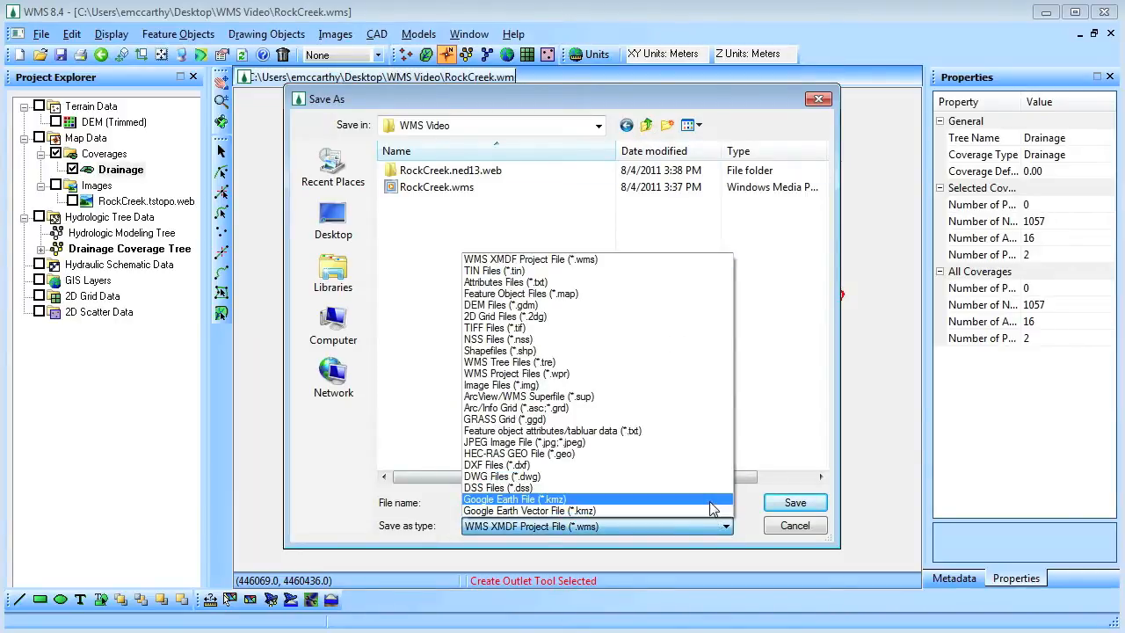
click(513, 499)
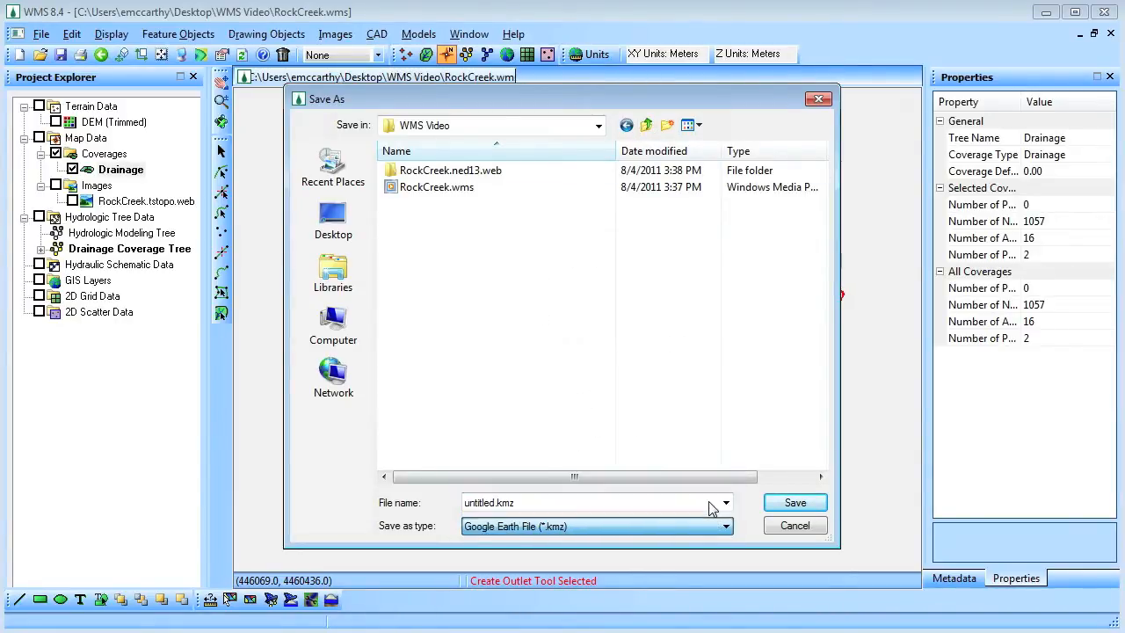
click(794, 503)
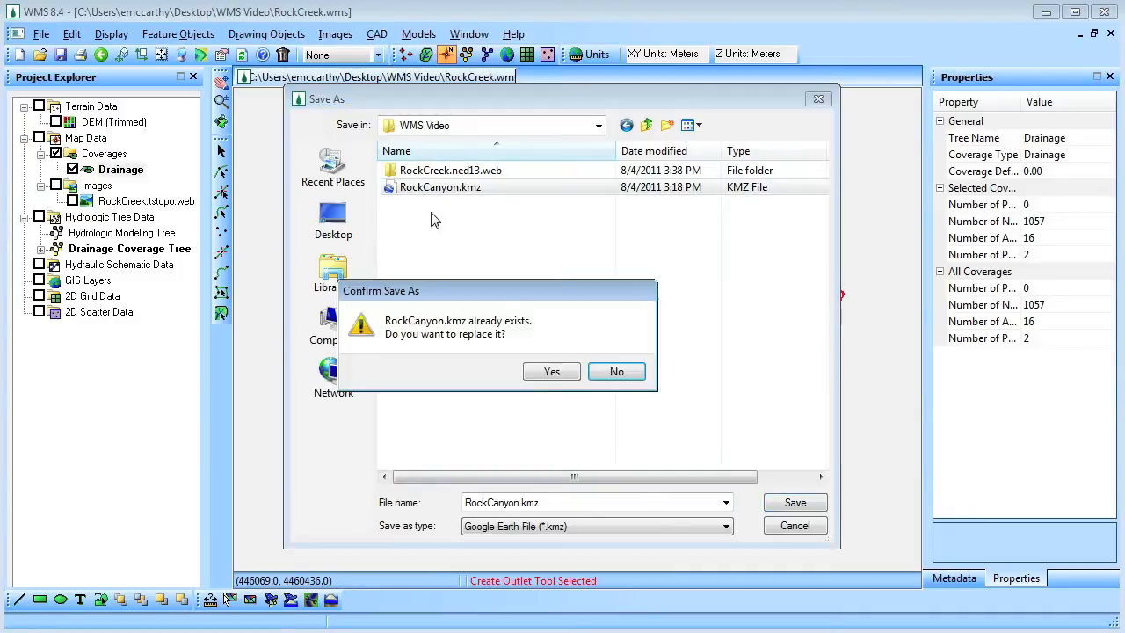
click(552, 371)
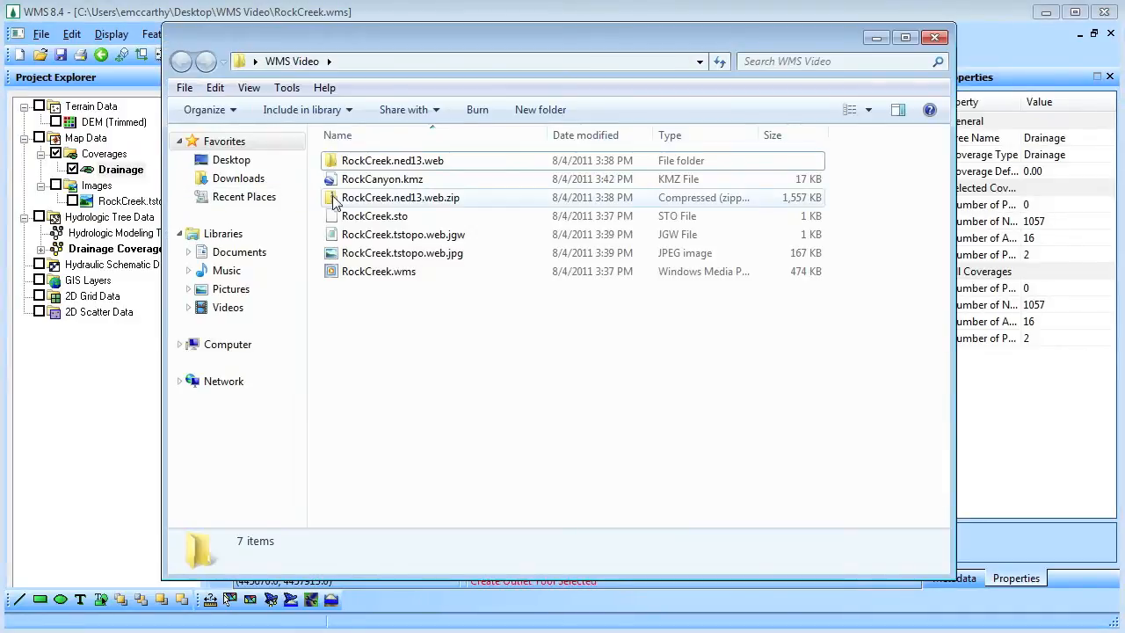
Launch the exported RockCanyon.kmz in Google Earth from the WMS Video folder
double_click(380, 179)
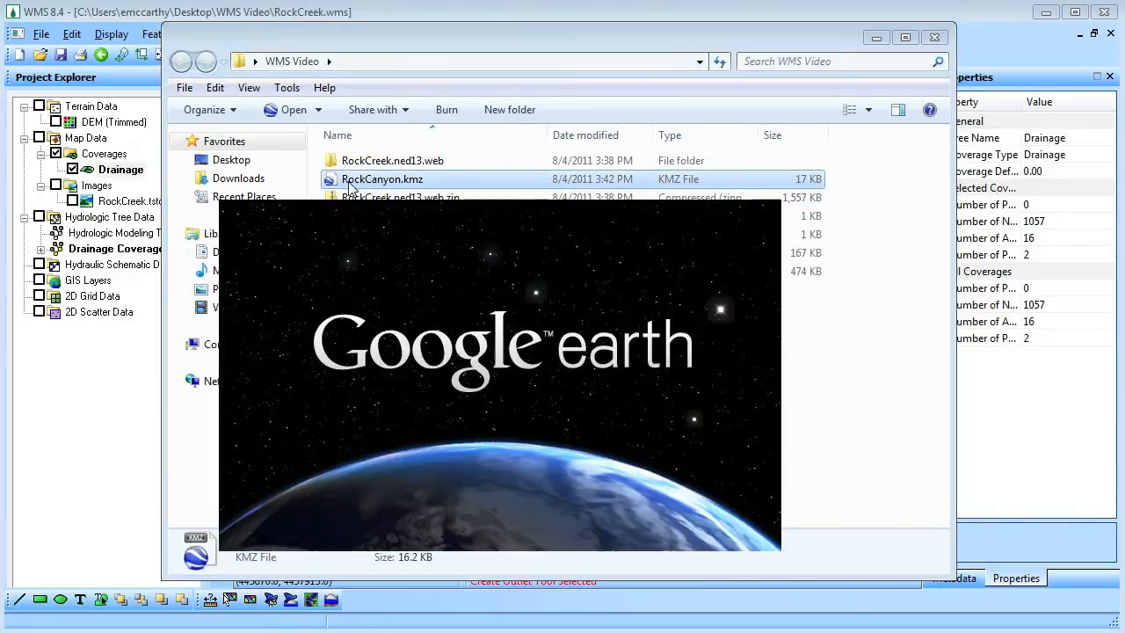